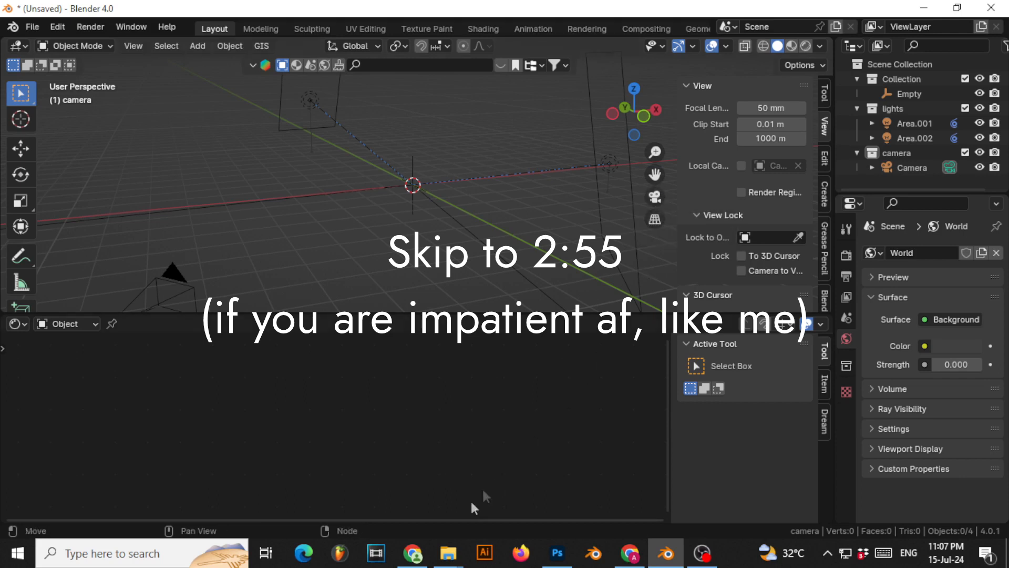
pyautogui.moveTo(412, 431)
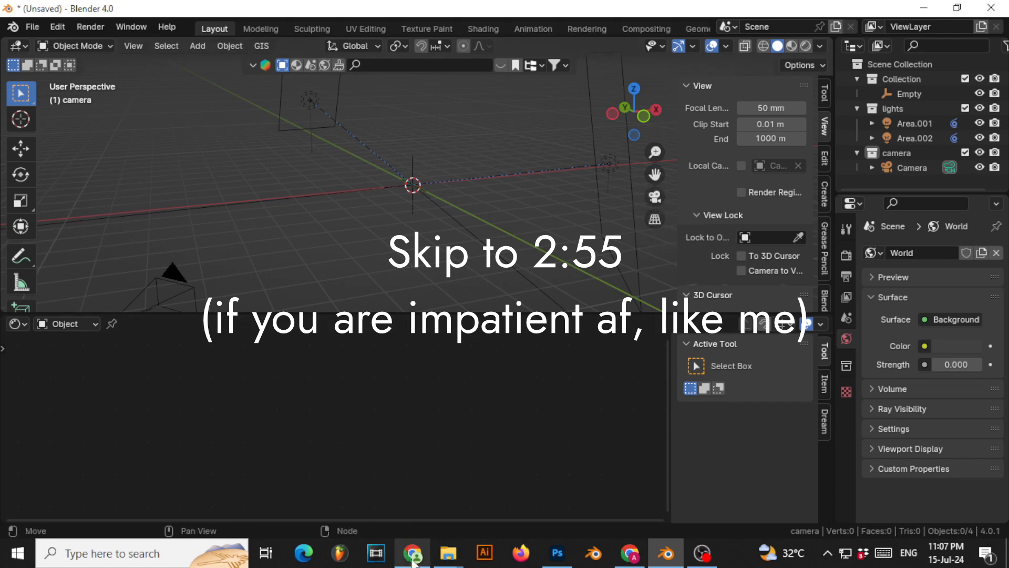
# Switch to the Chrome tutorial tab and briefly play, then pause, the painterly kettle video.
pyautogui.click(411, 553)
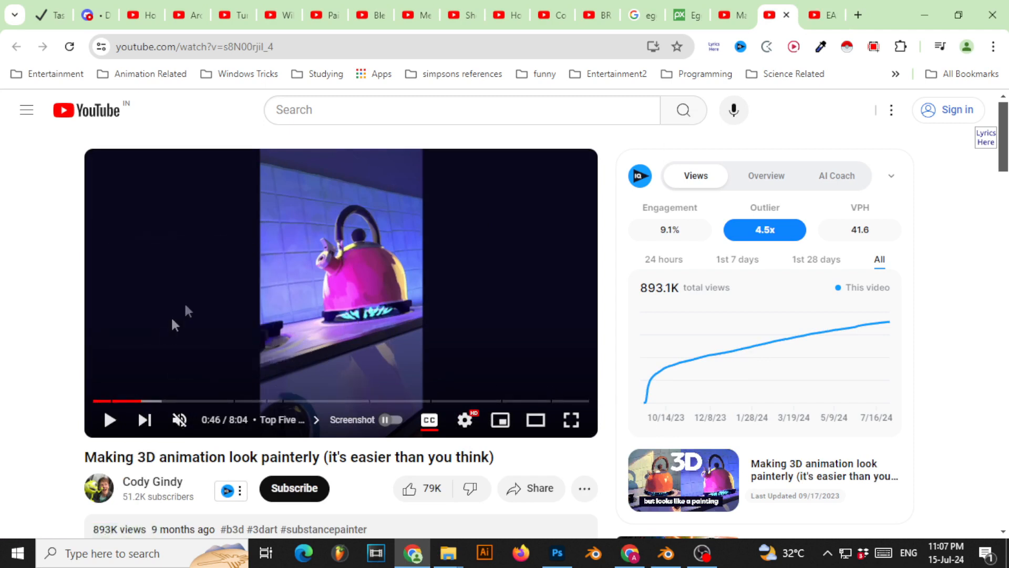
pyautogui.click(110, 419)
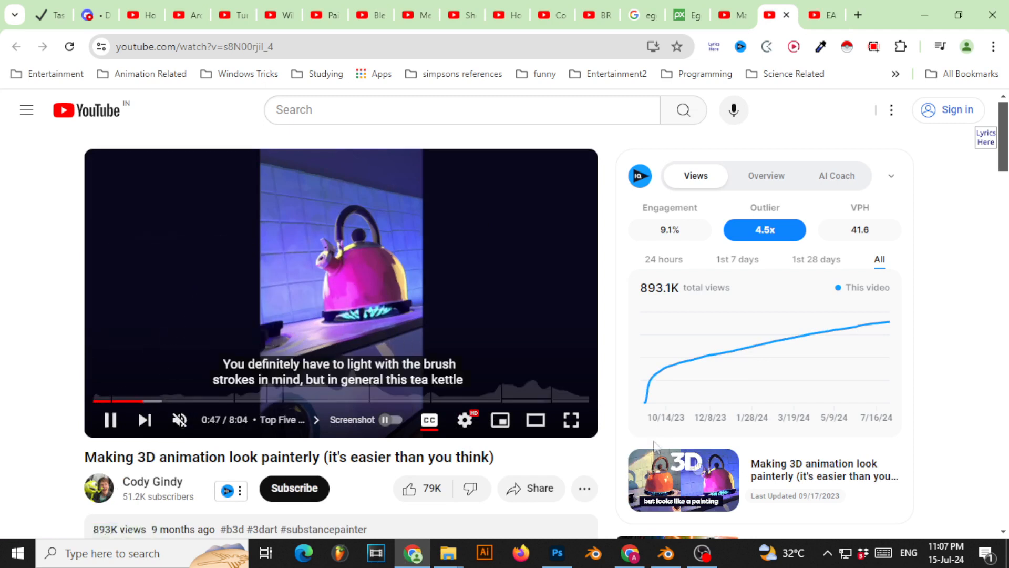
pyautogui.moveTo(279, 345)
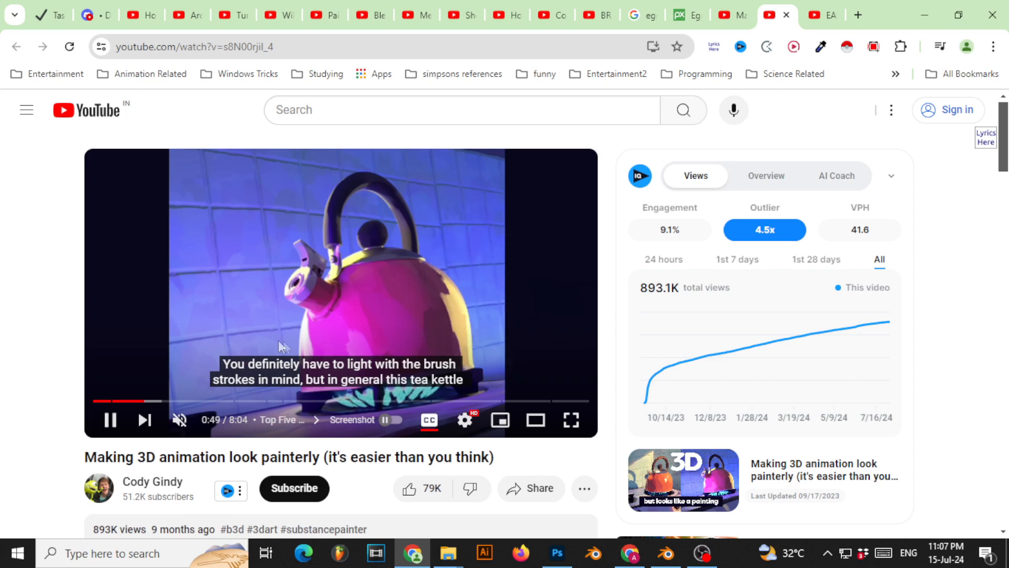
pyautogui.click(109, 420)
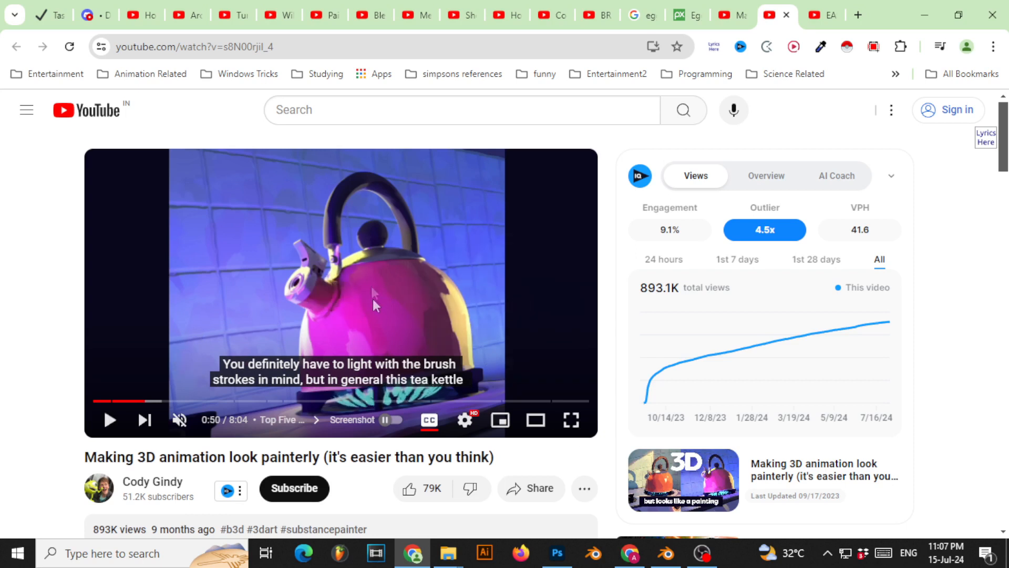
pyautogui.moveTo(467, 324)
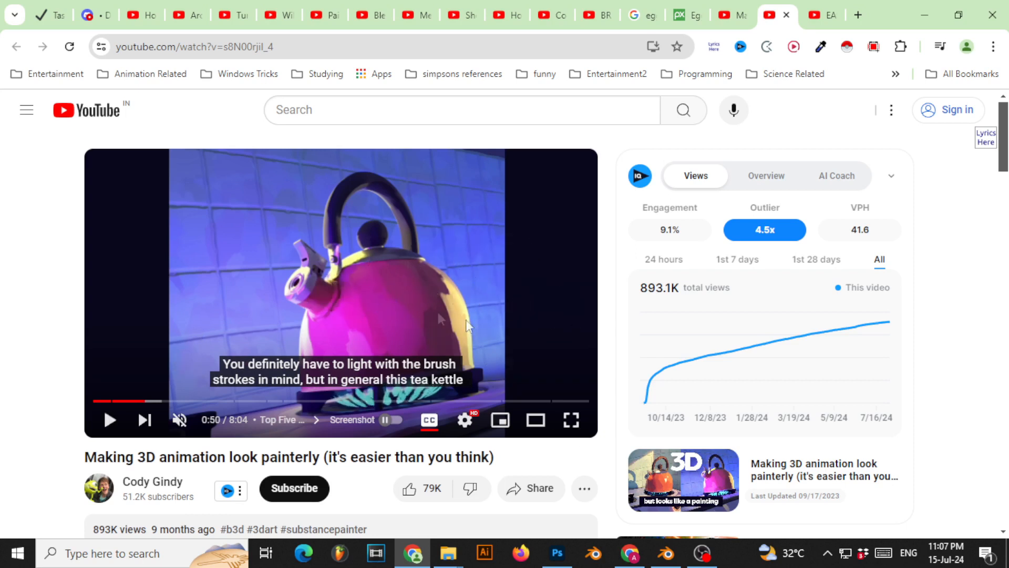
pyautogui.moveTo(895, 73)
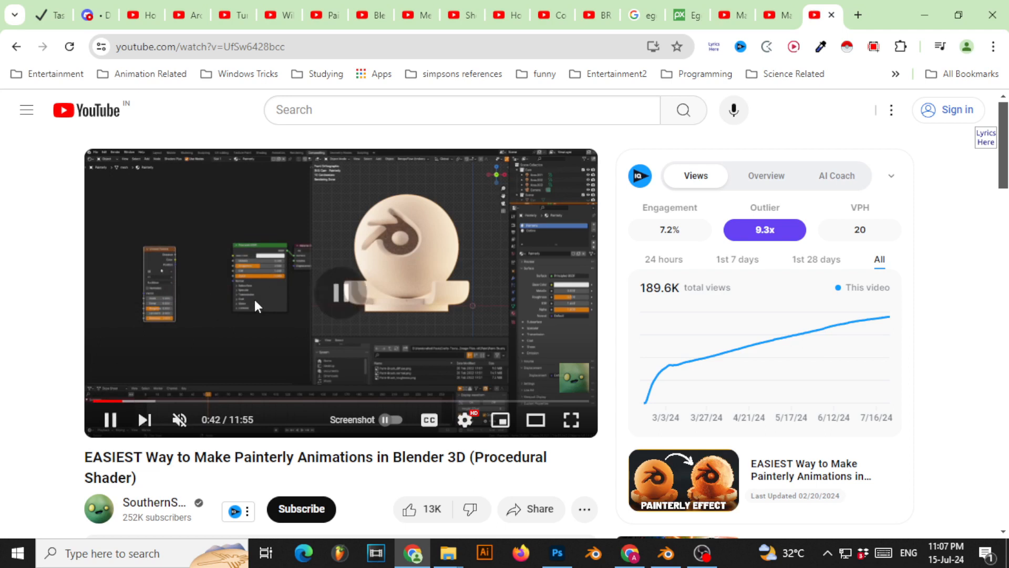
# Pause the procedural painterly shader tutorial at 0:43.
pyautogui.click(111, 420)
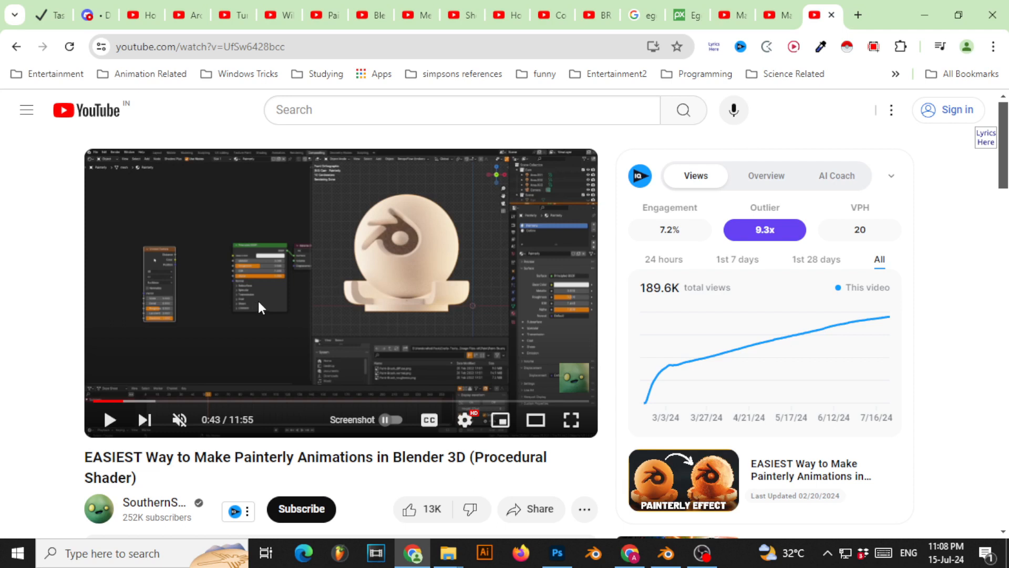
pyautogui.moveTo(627, 489)
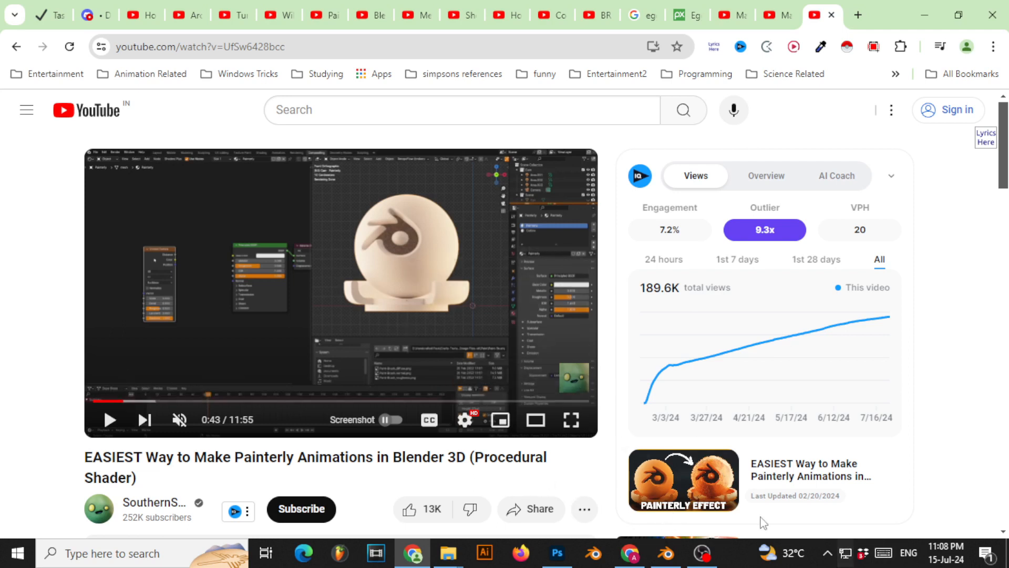
# Back in Blender, add a Suzanne monkey head with a material and subdivision modifier.
pyautogui.click(665, 552)
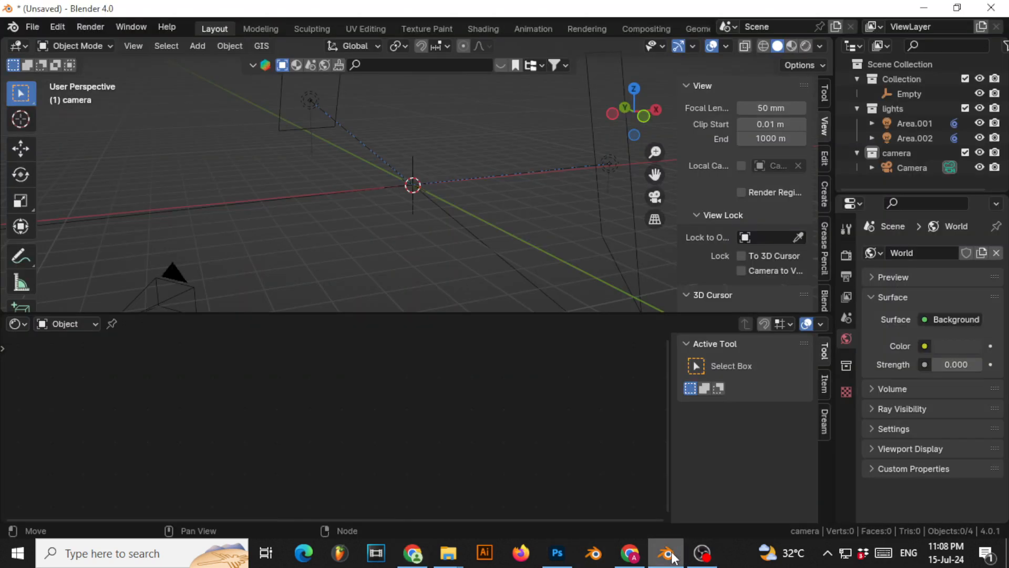
pyautogui.click(197, 45)
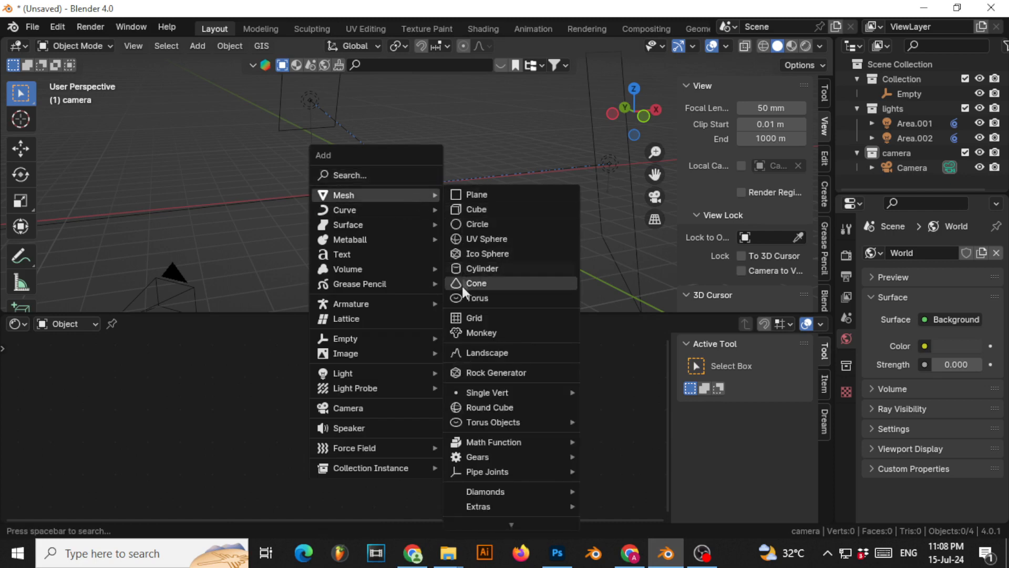
pyautogui.click(483, 334)
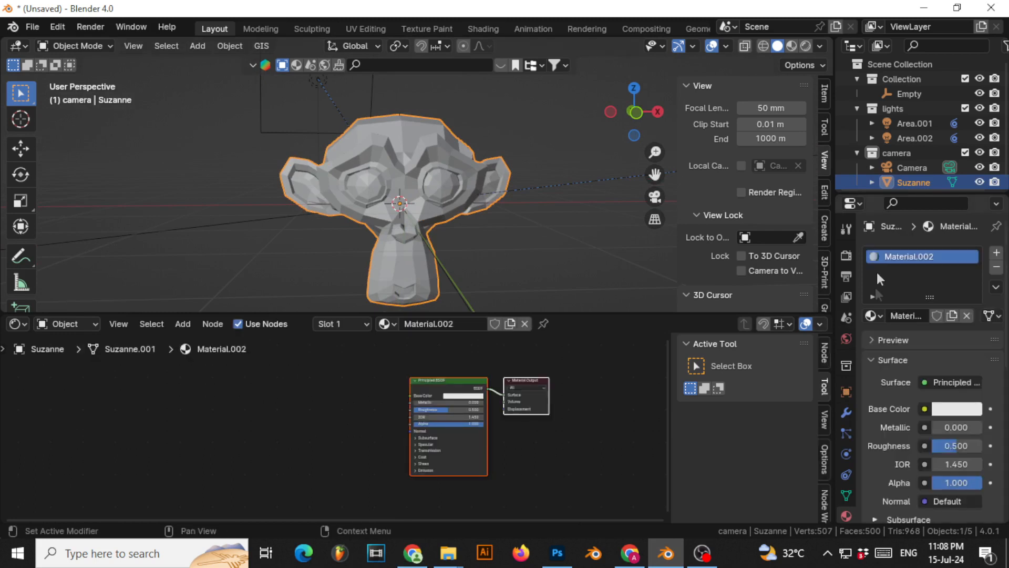
pyautogui.moveTo(878, 372)
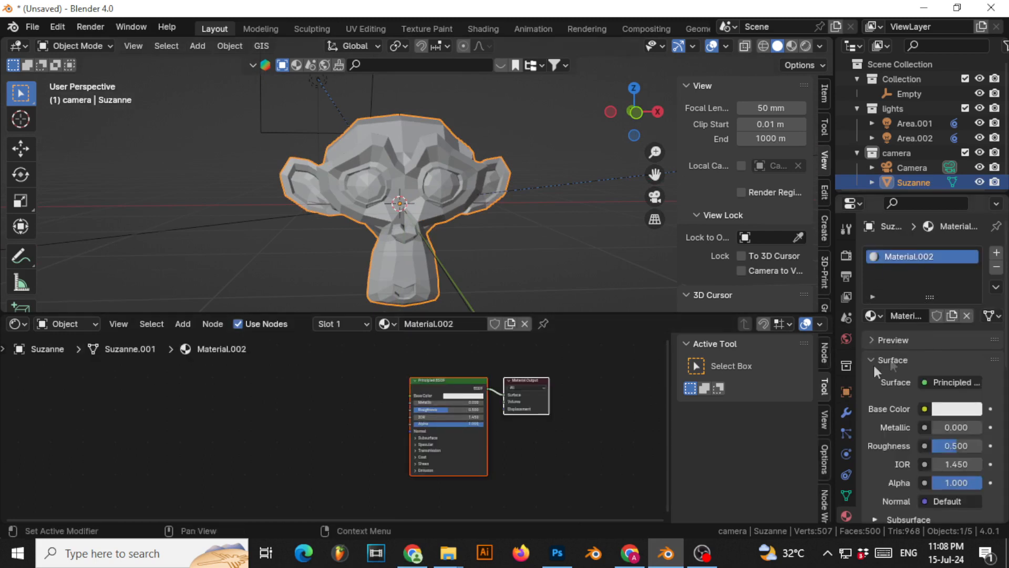
pyautogui.click(952, 254)
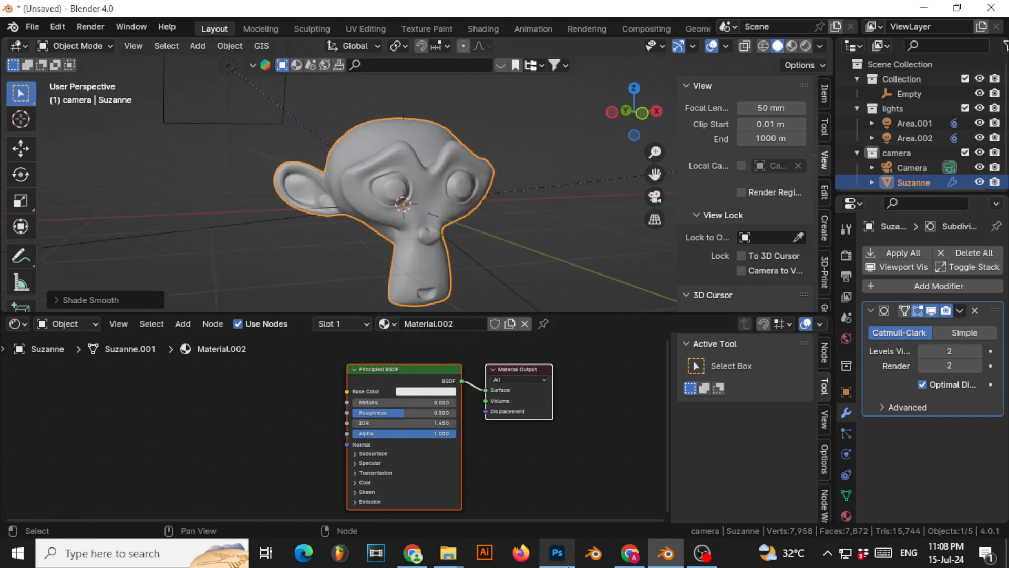
# In Photoshop, reveal the painted-strokes Layer 1 over the egg photo and brush across the egg.
pyautogui.click(557, 553)
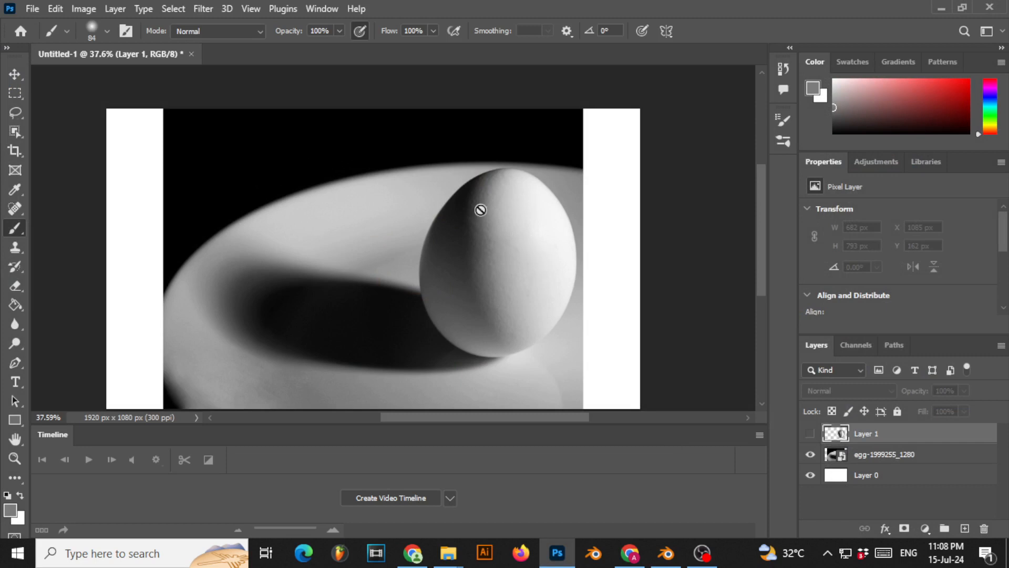
pyautogui.moveTo(666, 316)
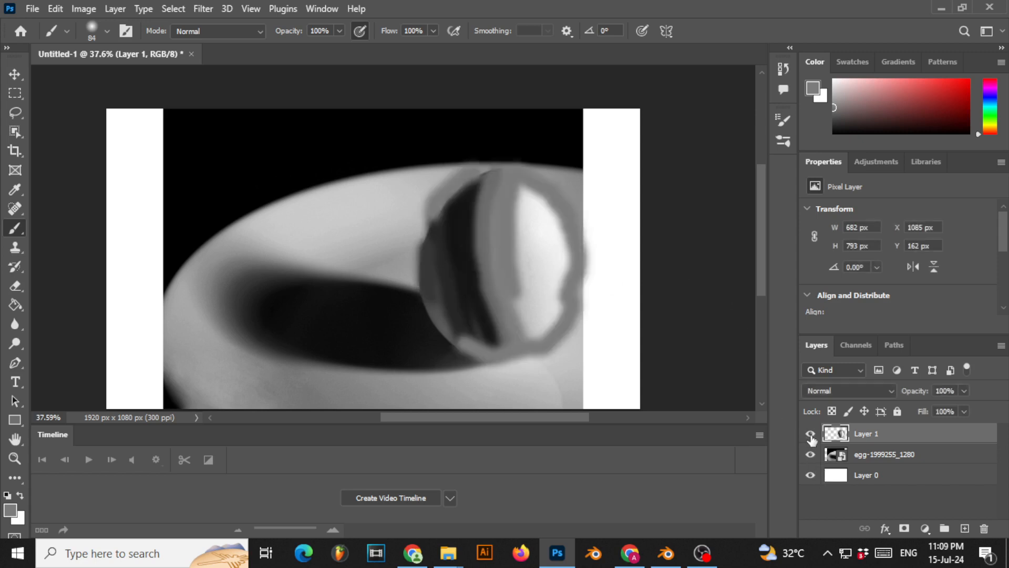
pyautogui.click(809, 440)
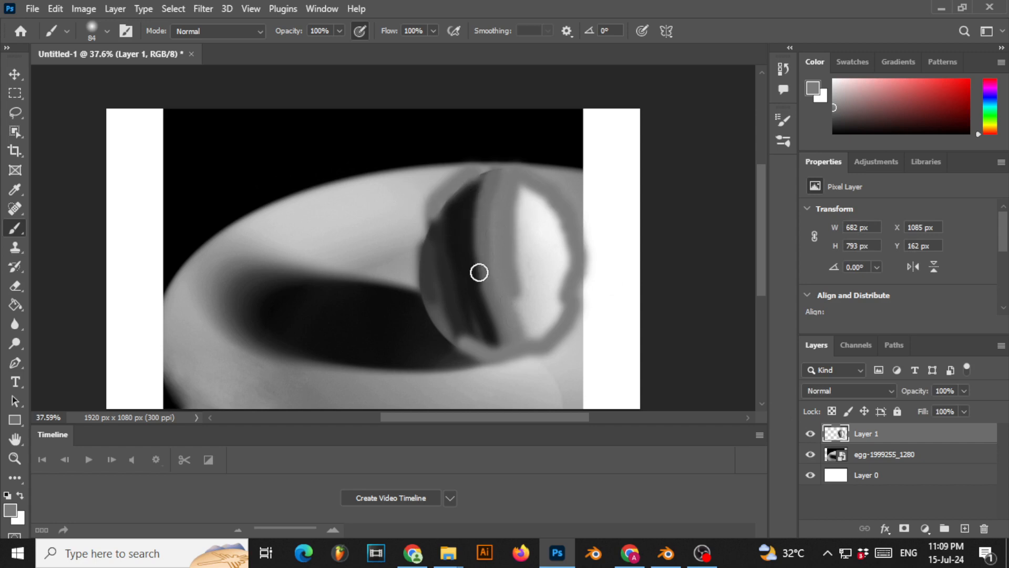
pyautogui.moveTo(479, 273); pyautogui.dragTo(473, 331)
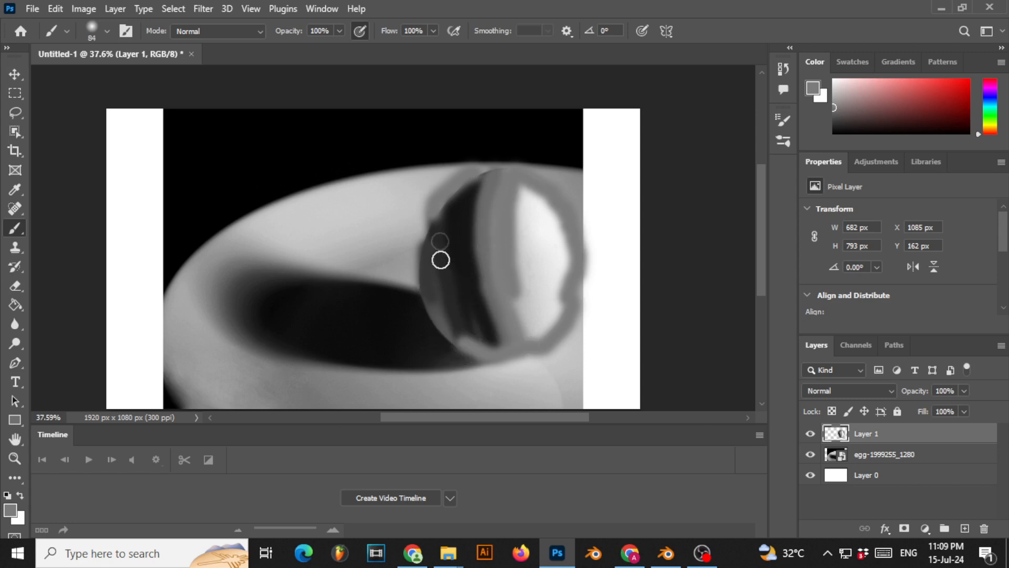
pyautogui.moveTo(497, 178)
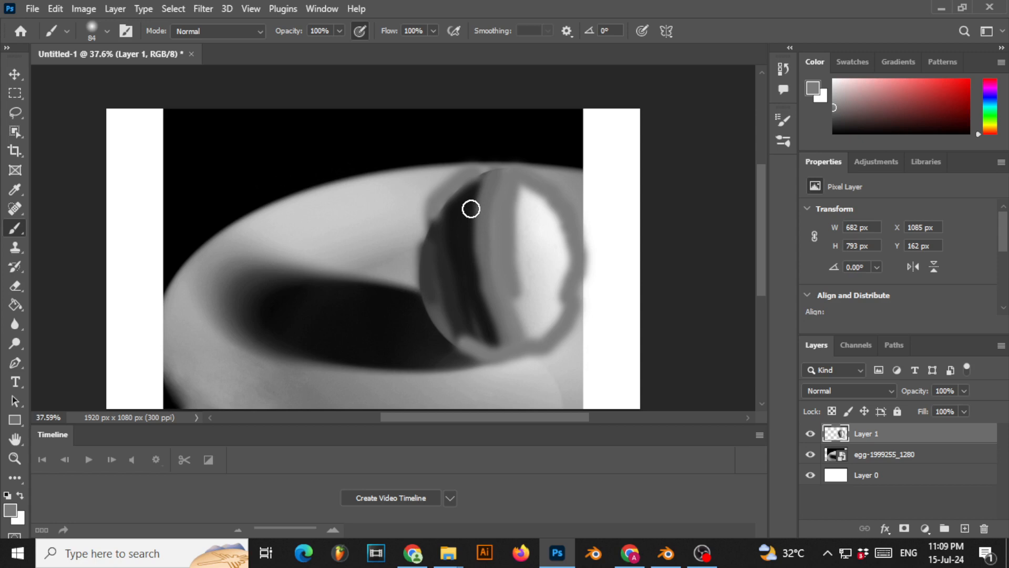
pyautogui.moveTo(466, 205)
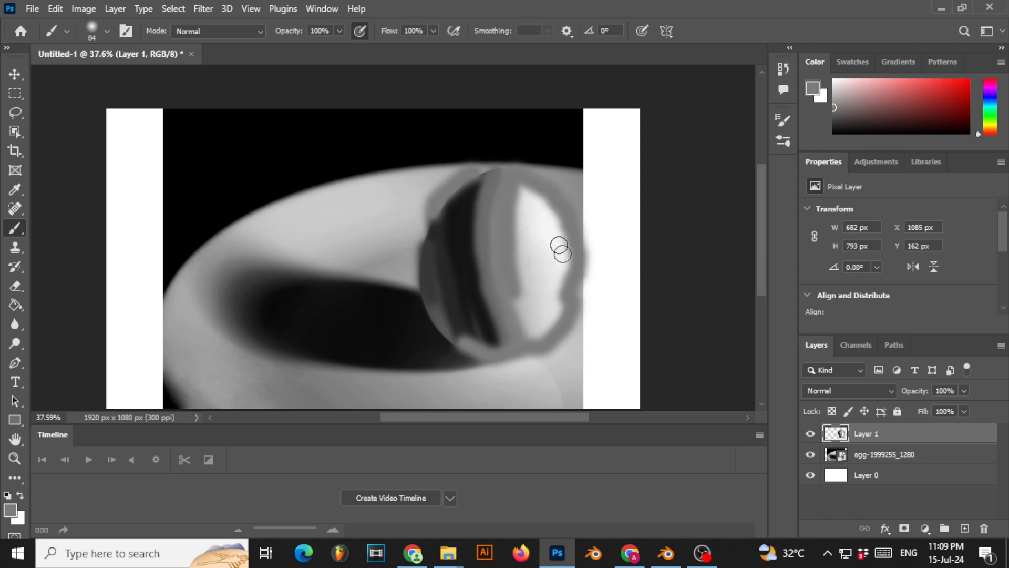
pyautogui.moveTo(529, 202)
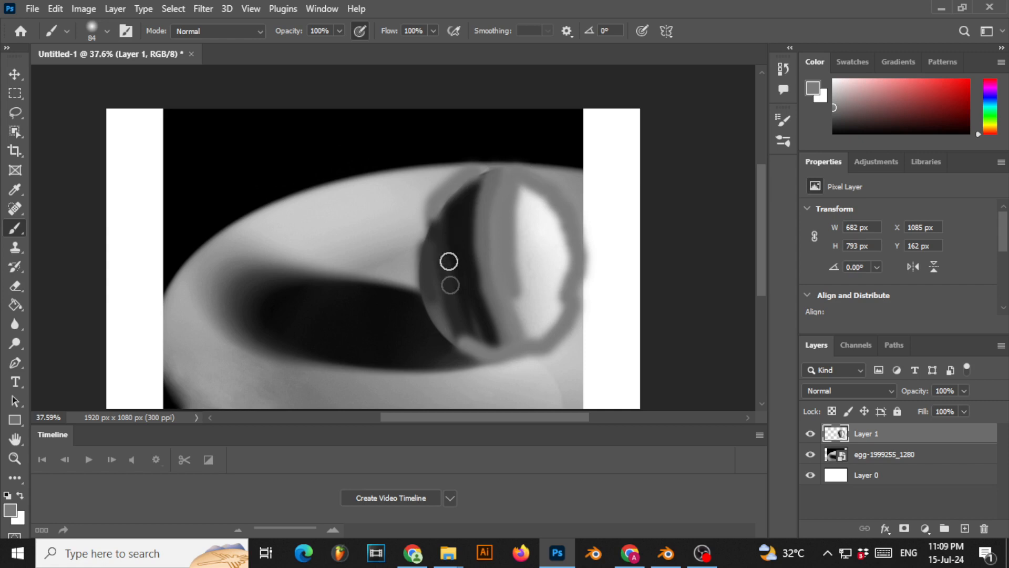
pyautogui.moveTo(508, 359)
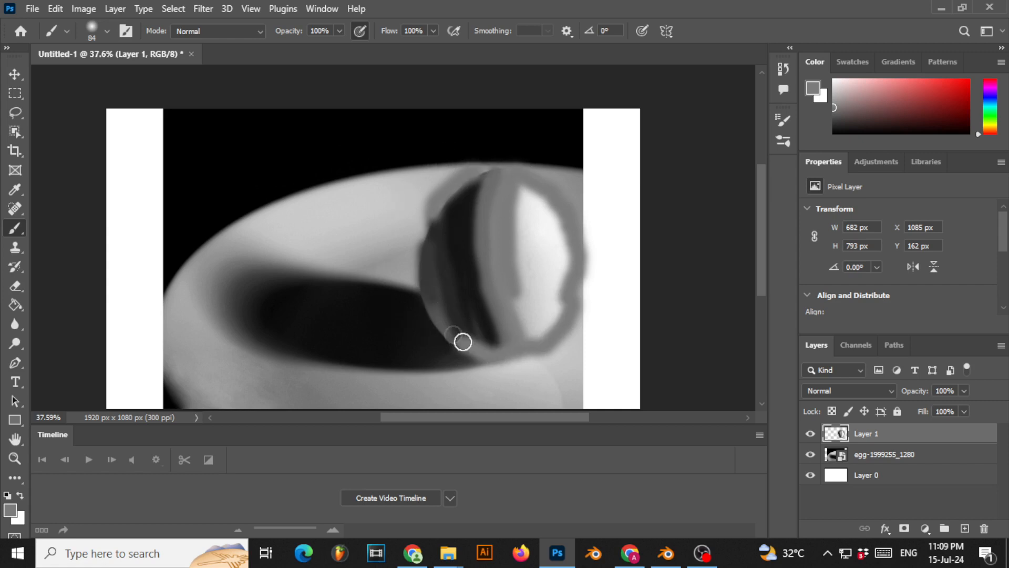
pyautogui.moveTo(484, 169)
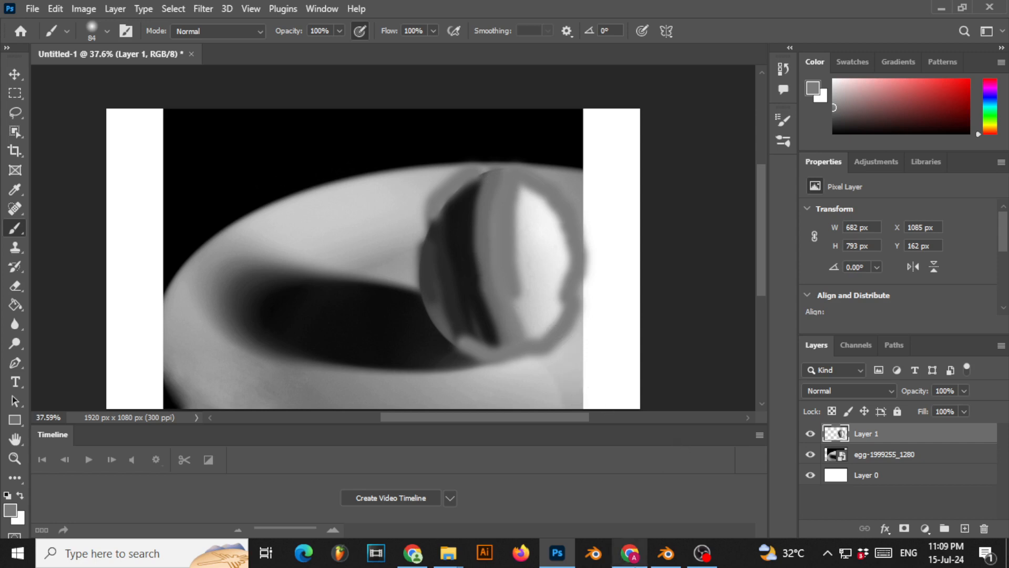
# Add a Voronoi Texture node and wire its Position output into the Principled BSDF Normal.
pyautogui.click(665, 552)
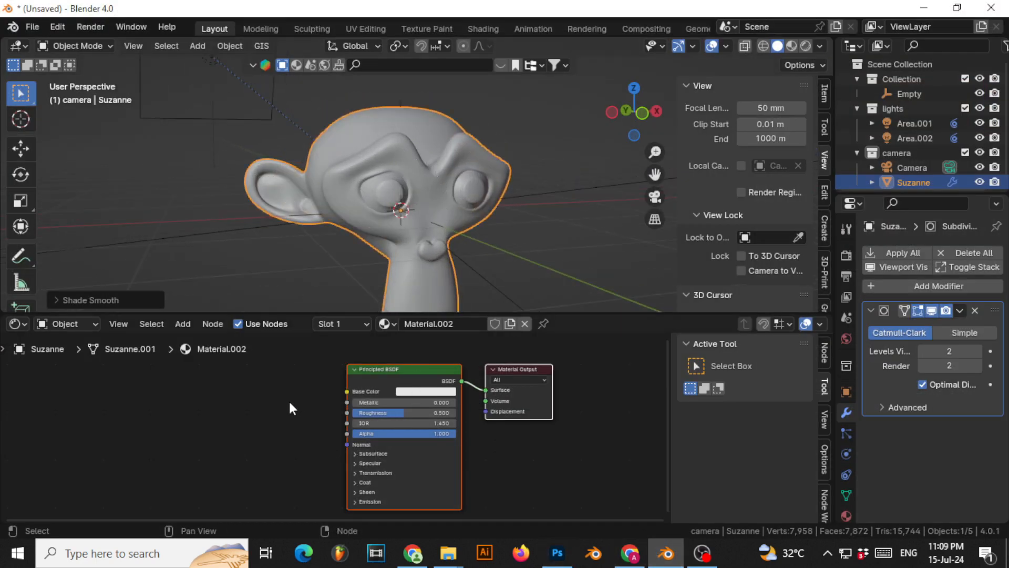
pyautogui.click(197, 324)
pyautogui.write('v')
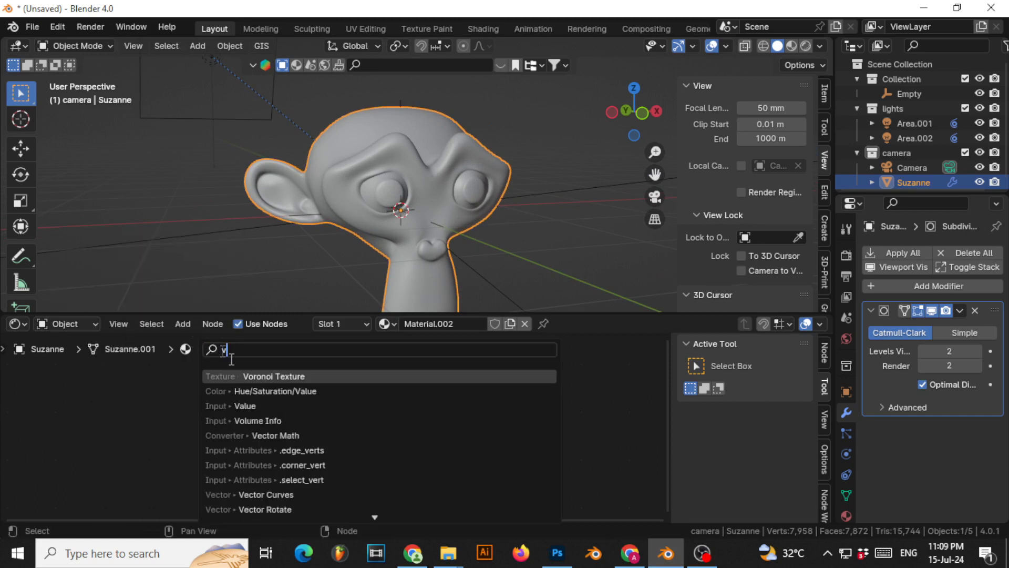
pyautogui.click(273, 377)
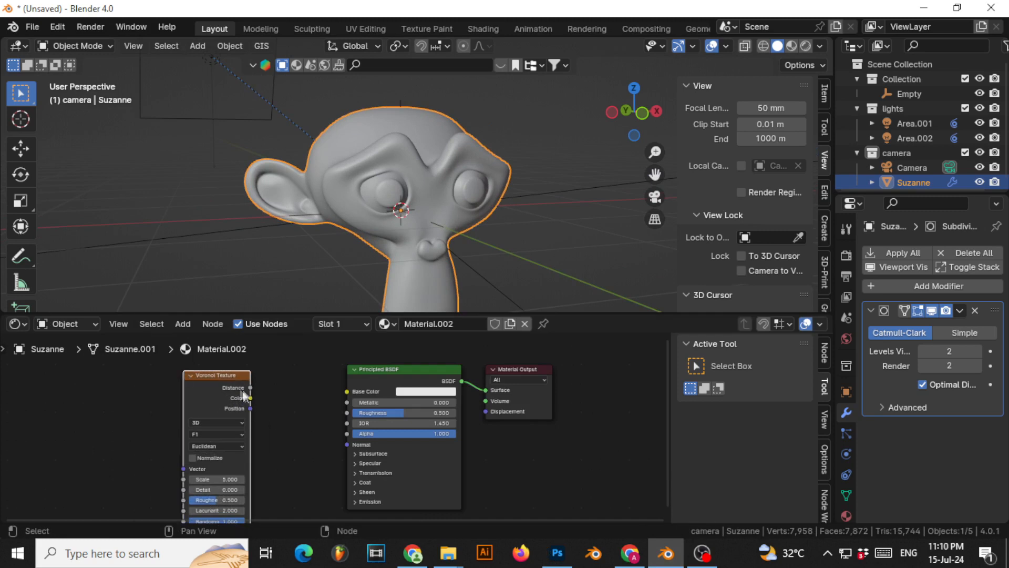
pyautogui.moveTo(243, 392); pyautogui.dragTo(328, 383)
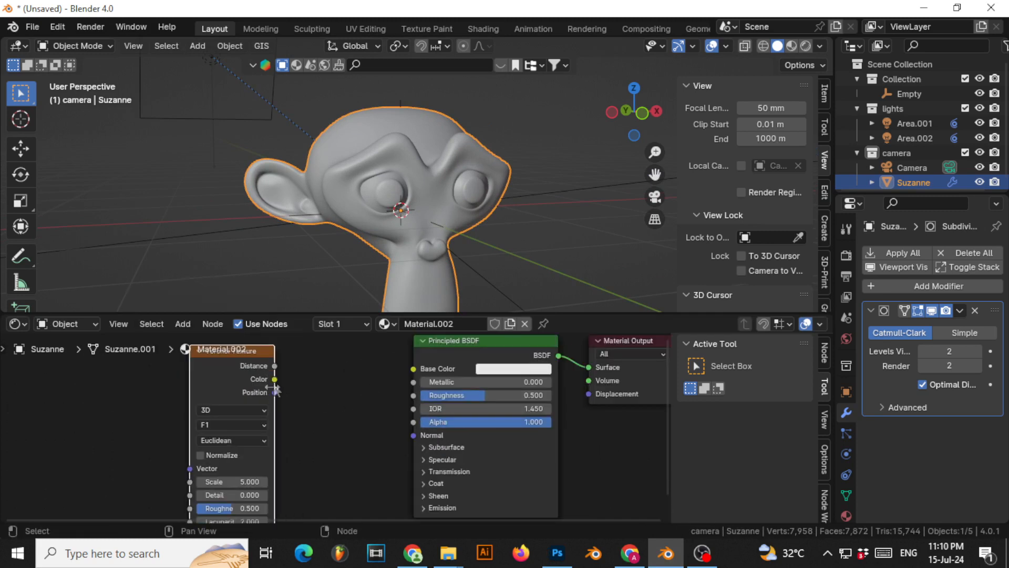
pyautogui.moveTo(275, 393); pyautogui.dragTo(418, 441)
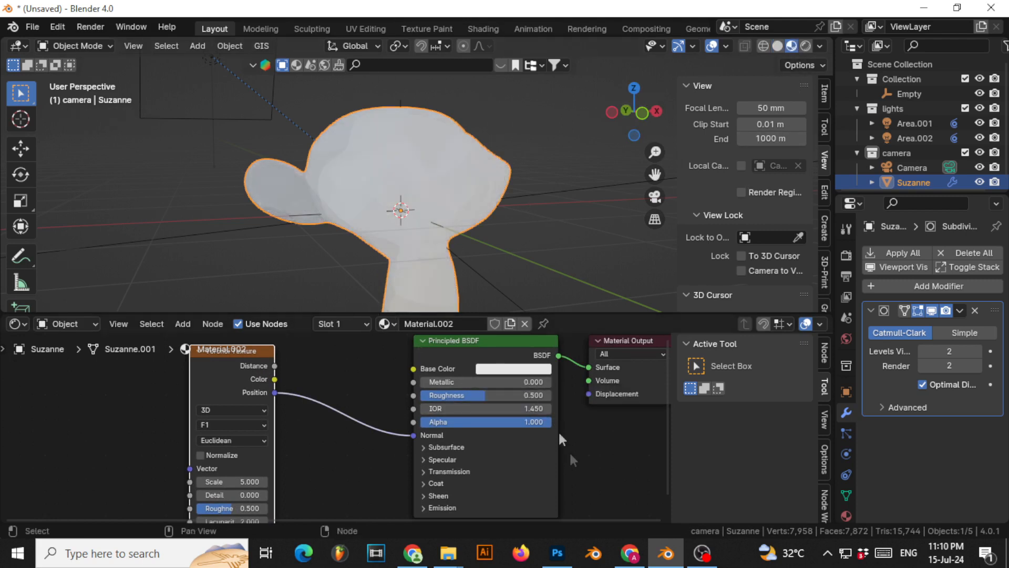
# Wire the Voronoi Position output into the BSDF Base Color, giving Suzanne pastel facets.
pyautogui.click(506, 369)
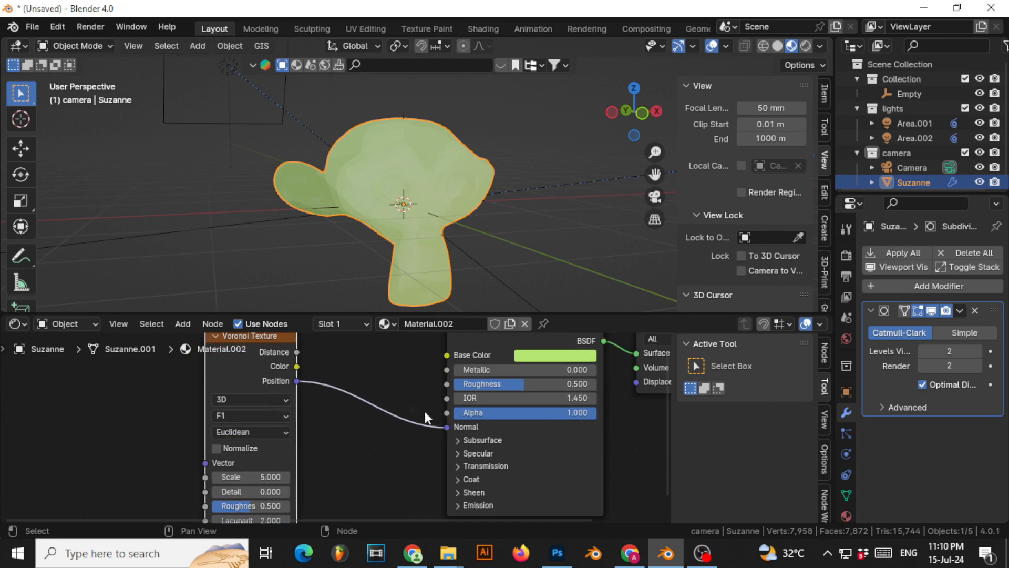
pyautogui.moveTo(266, 392)
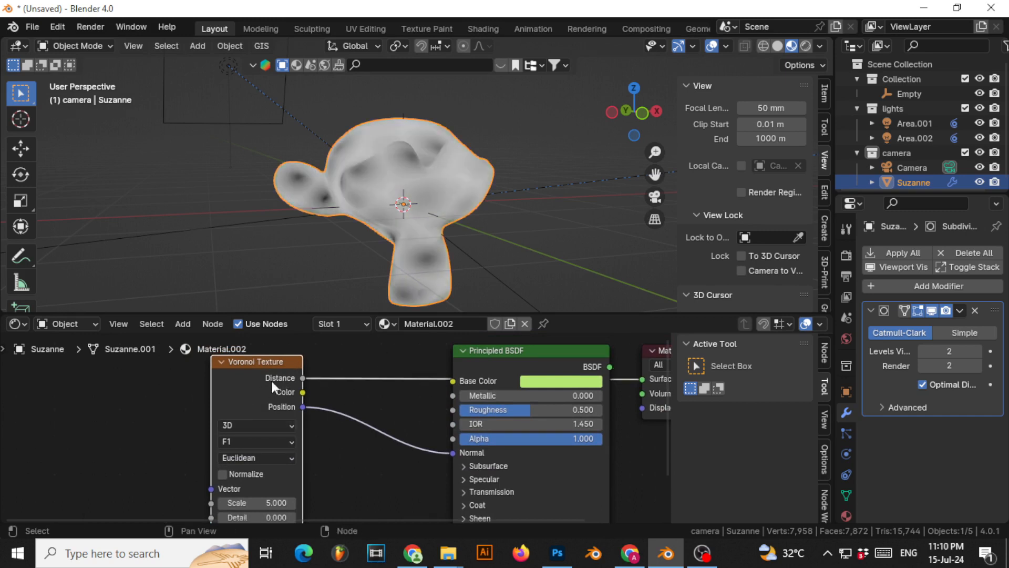
pyautogui.moveTo(302, 406); pyautogui.dragTo(454, 380)
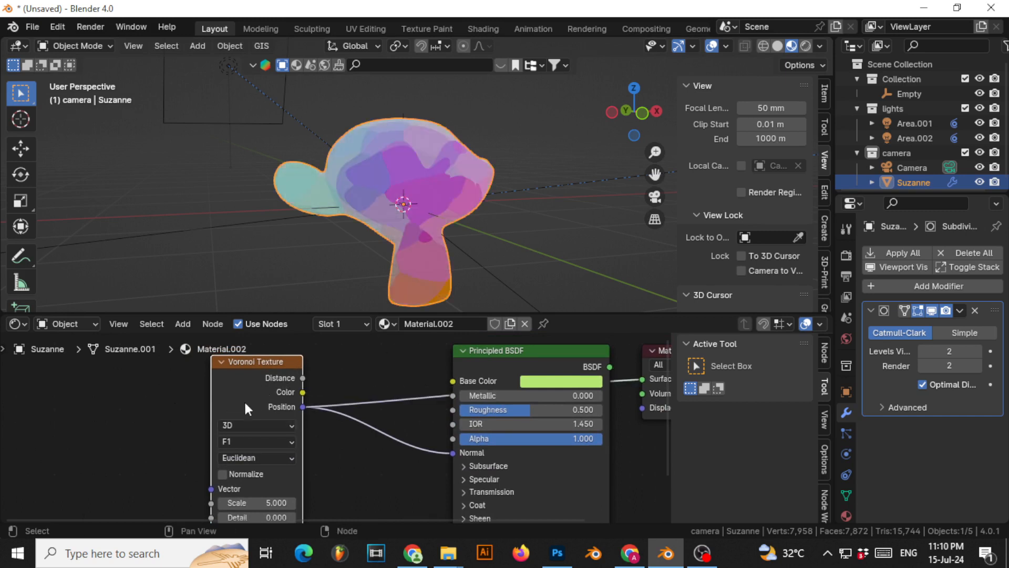
pyautogui.moveTo(406, 204); pyautogui.dragTo(592, 187)
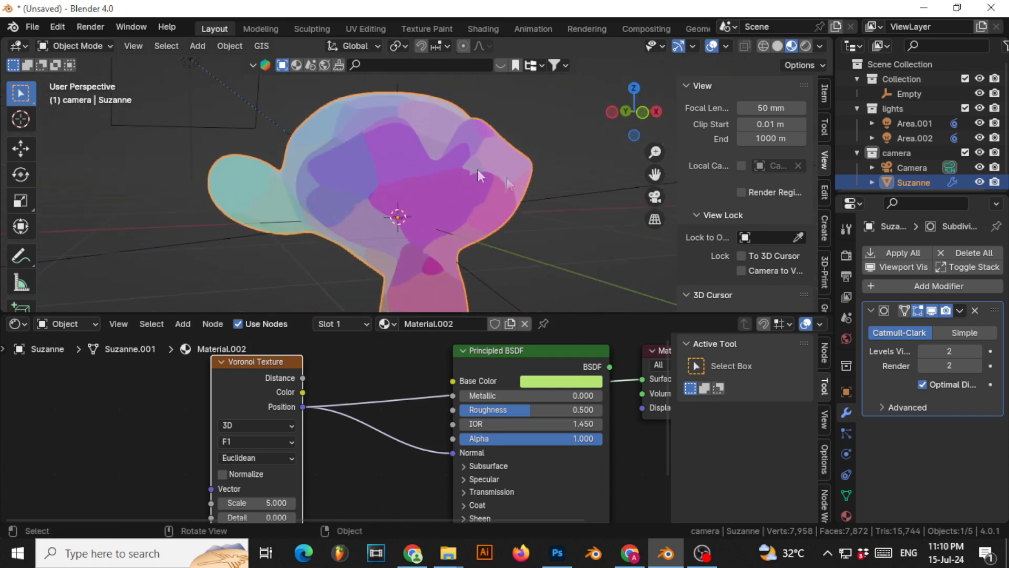
pyautogui.moveTo(480, 176); pyautogui.dragTo(354, 152)
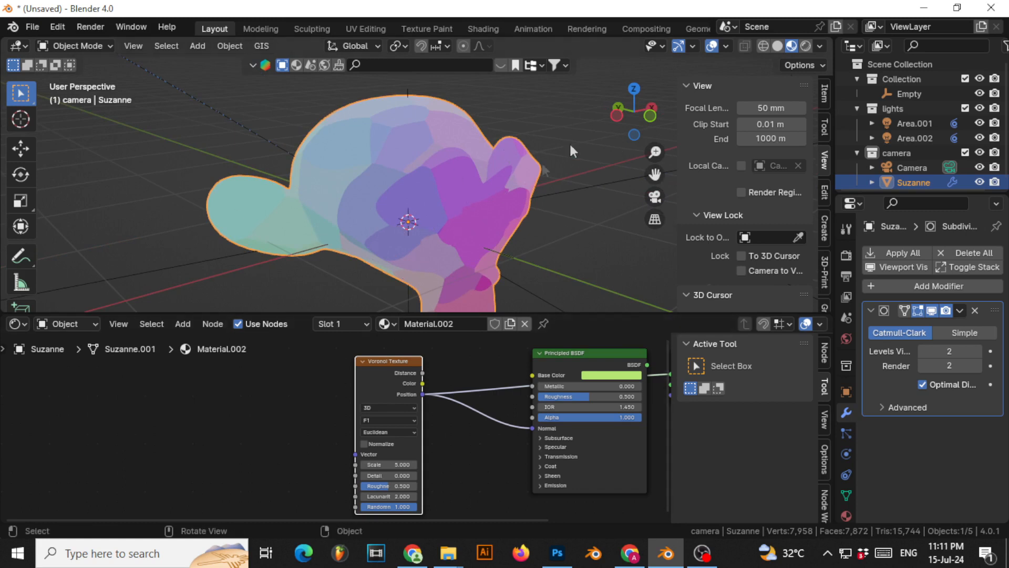
pyautogui.moveTo(440, 196)
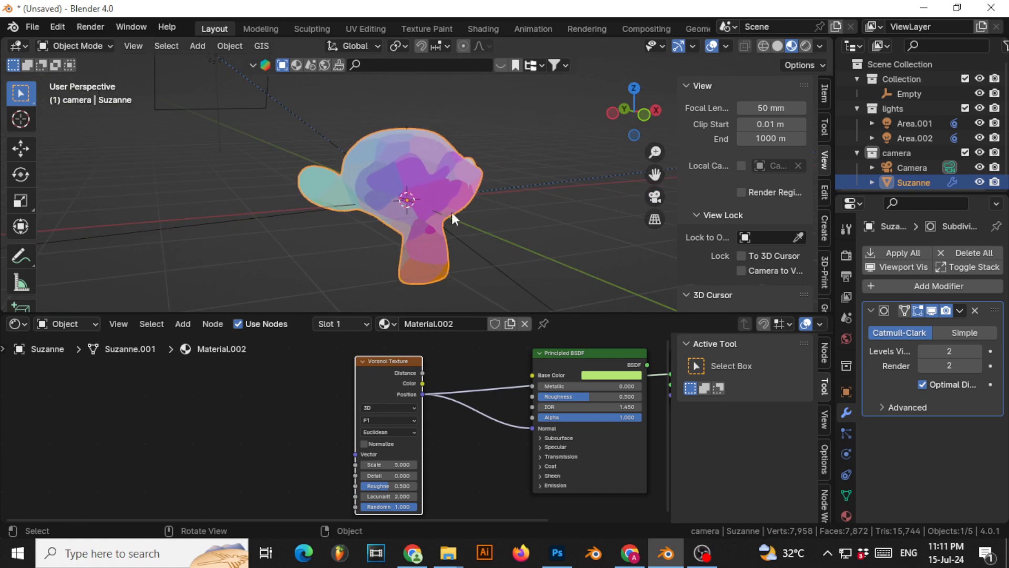
pyautogui.moveTo(407, 259)
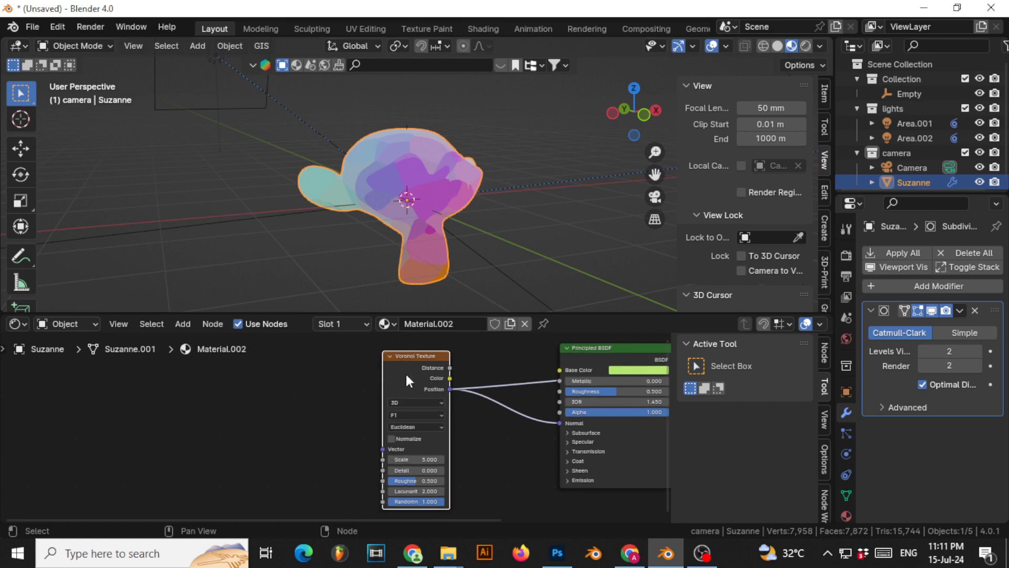
pyautogui.moveTo(464, 301)
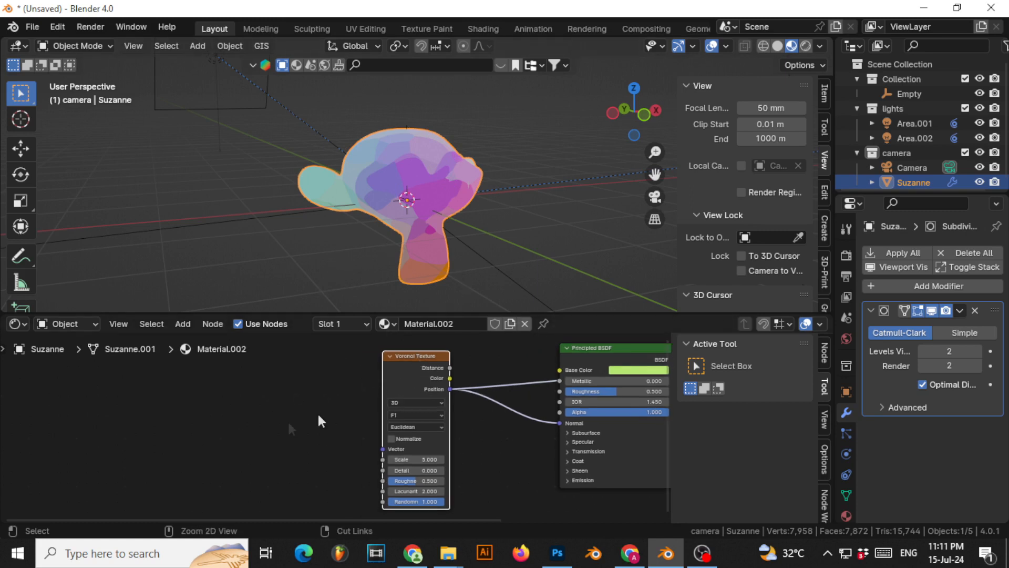
pyautogui.moveTo(196, 408)
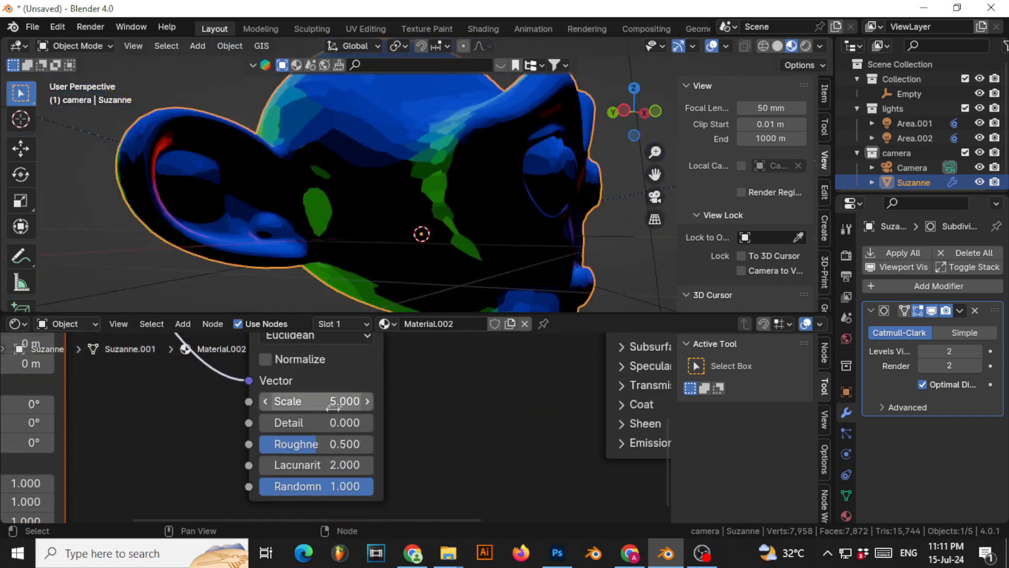
# Set the Voronoi Texture Scale to 3 and Detail to 1.5 for bold colour patches.
pyautogui.moveTo(341, 401); pyautogui.dragTo(303, 400)
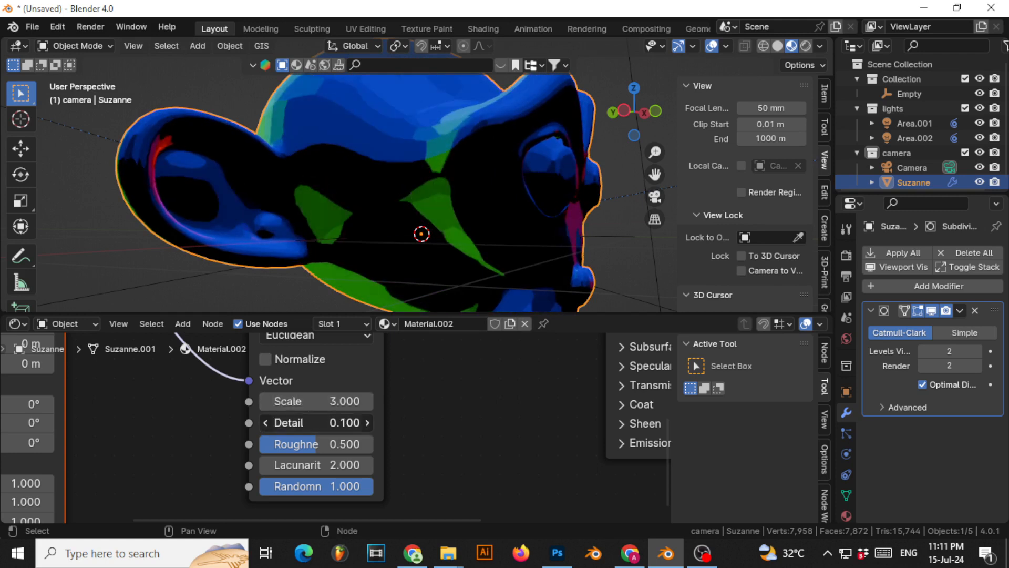
pyautogui.click(314, 423)
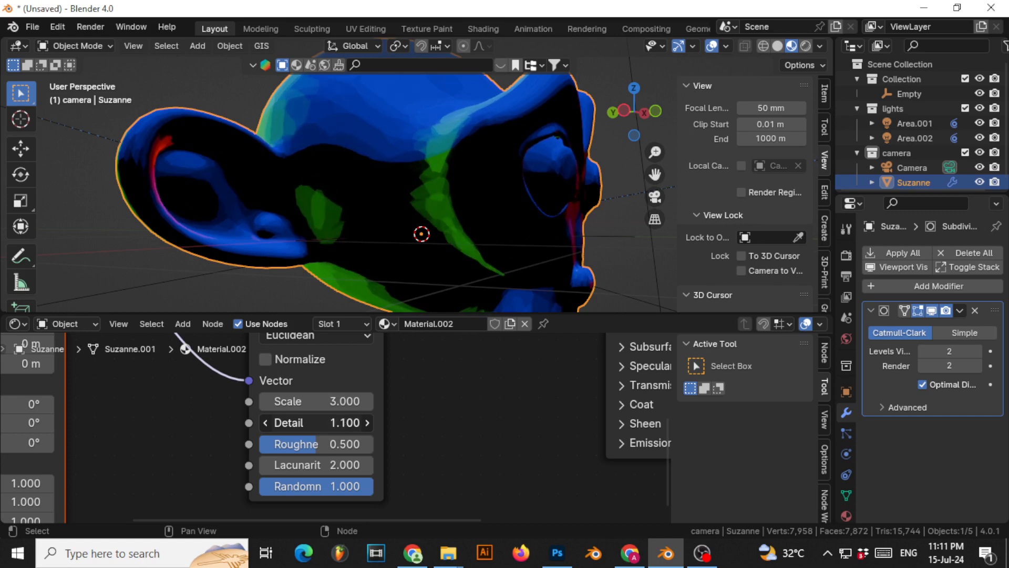
pyautogui.click(366, 423)
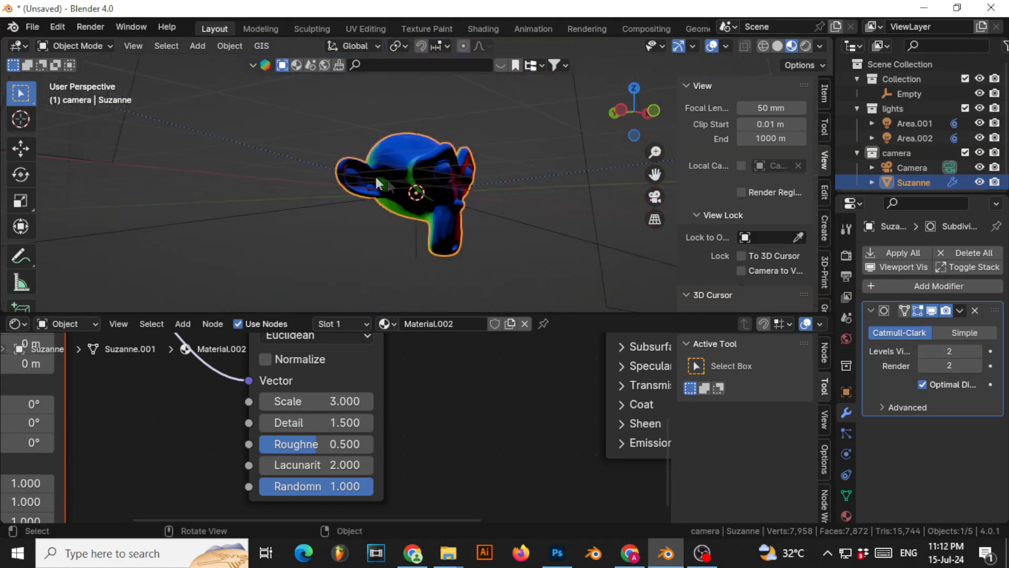
pyautogui.moveTo(386, 187); pyautogui.dragTo(431, 122)
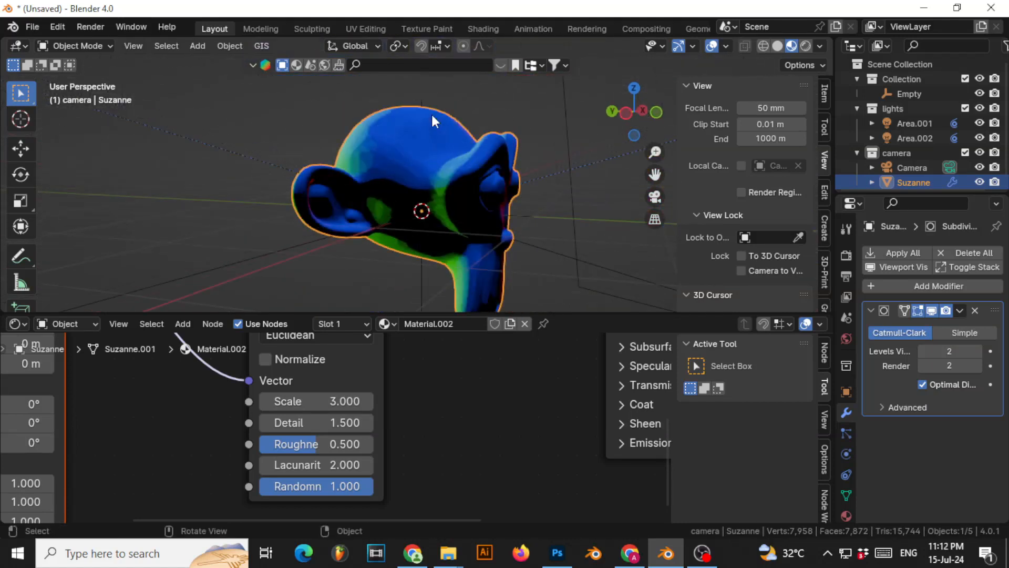
pyautogui.moveTo(435, 122); pyautogui.dragTo(386, 97)
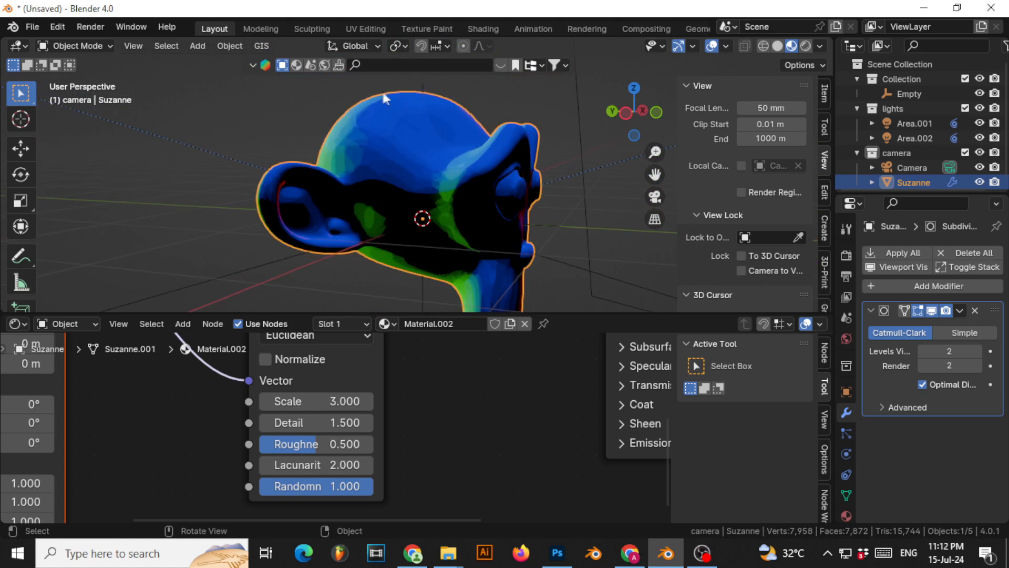
pyautogui.moveTo(341, 145)
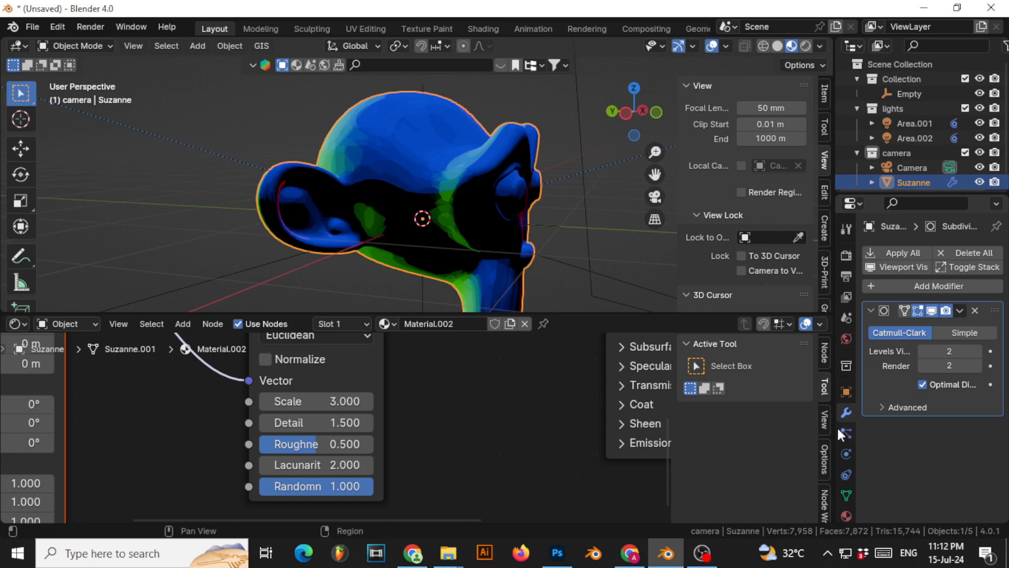
# Add a Displace modifier driven by a new Voronoi-type texture, making Suzanne jagged.
pyautogui.click(932, 286)
pyautogui.write('d')
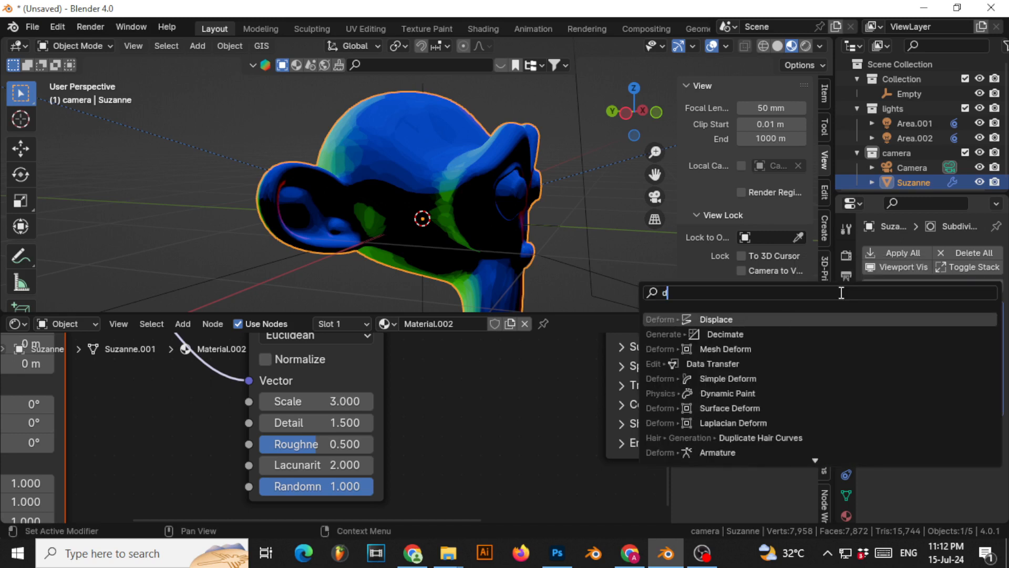
pyautogui.click(715, 320)
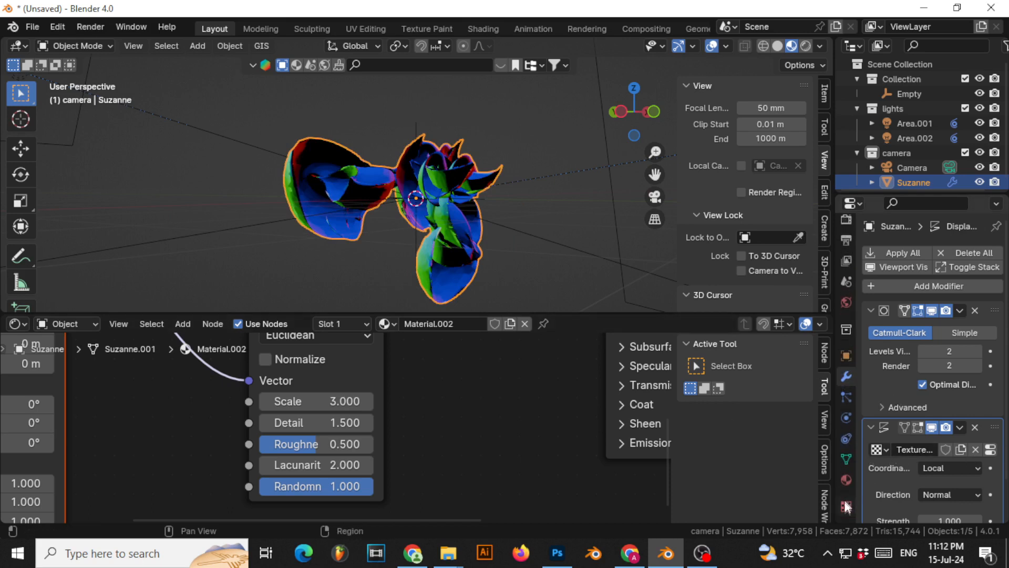
pyautogui.click(846, 507)
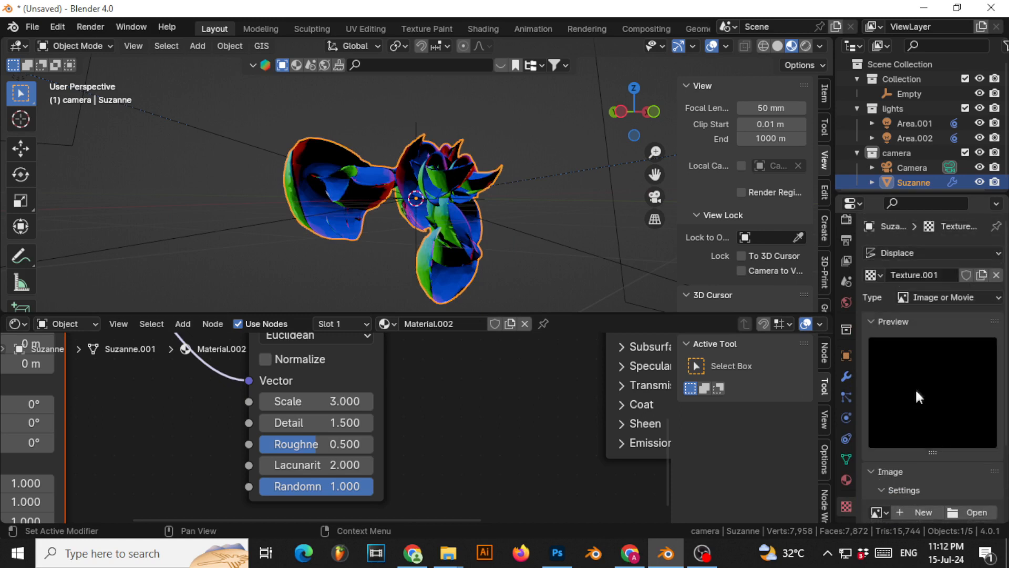
pyautogui.click(947, 296)
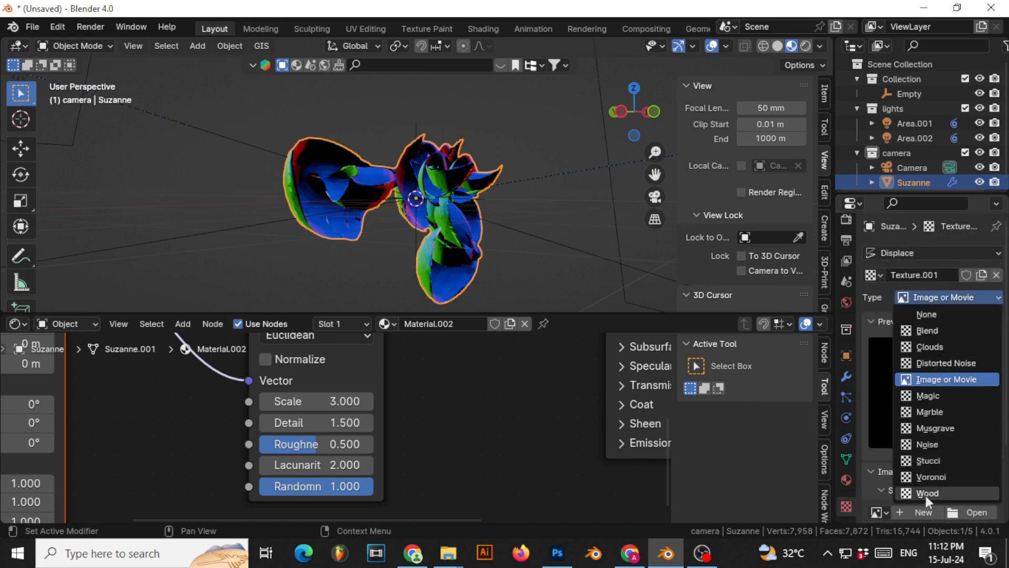
pyautogui.click(931, 477)
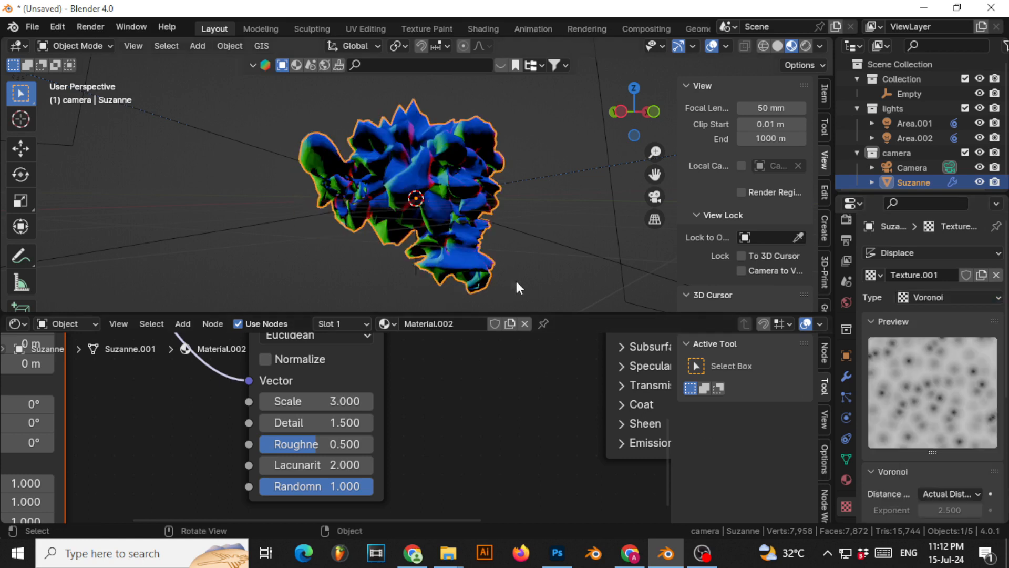
pyautogui.moveTo(433, 120)
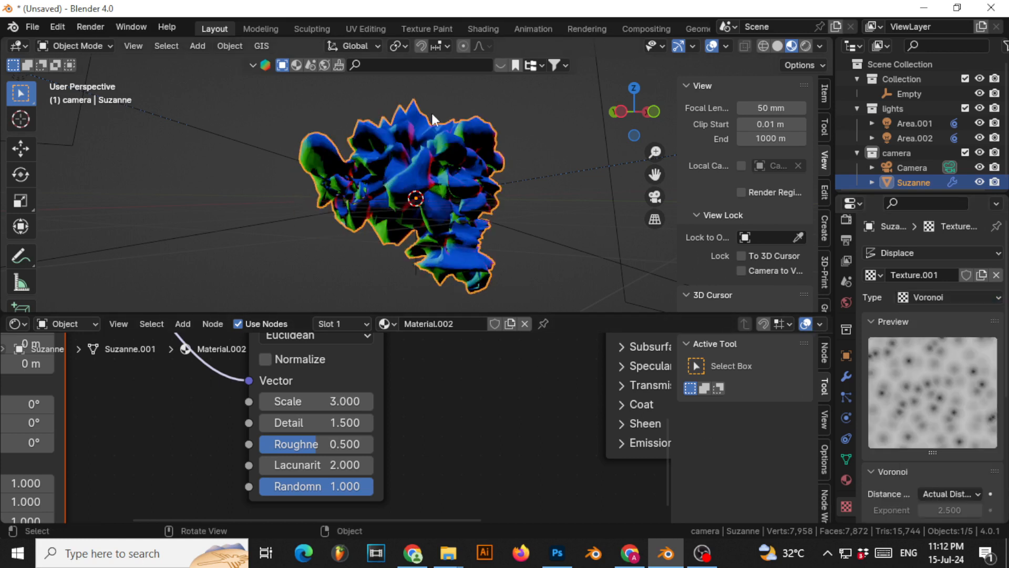
pyautogui.moveTo(511, 133)
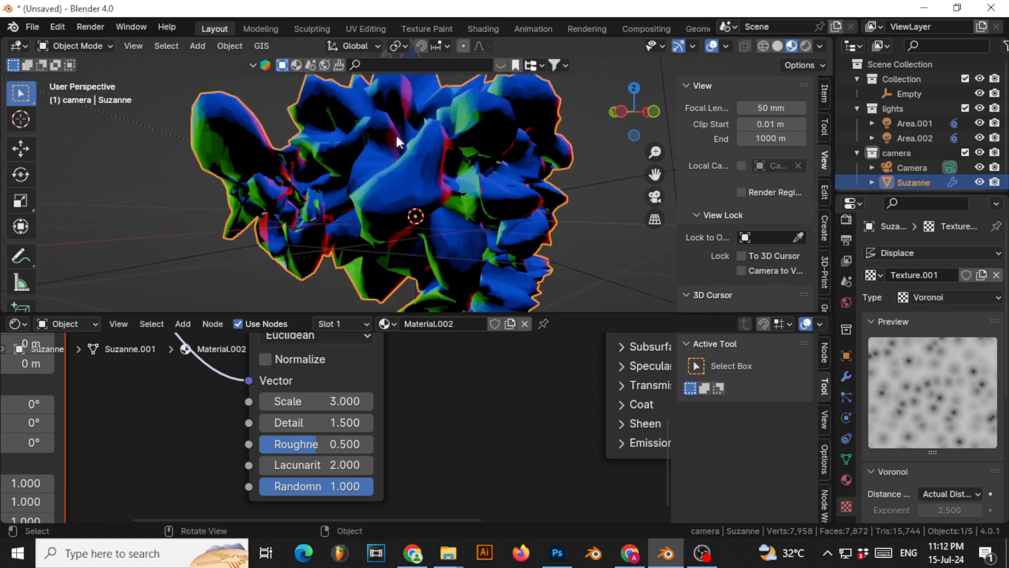
pyautogui.moveTo(396, 142); pyautogui.dragTo(448, 183)
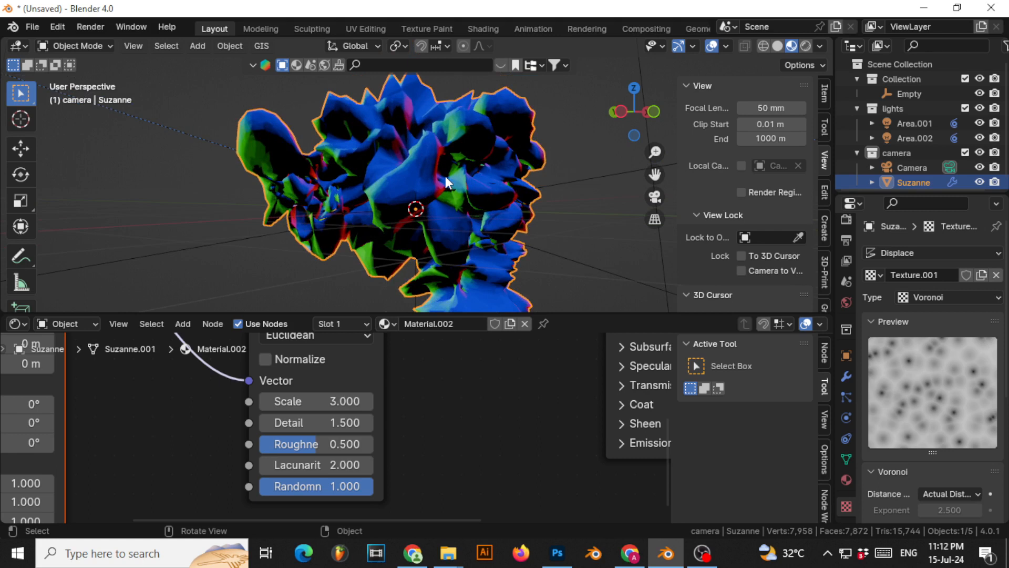
pyautogui.moveTo(849, 389)
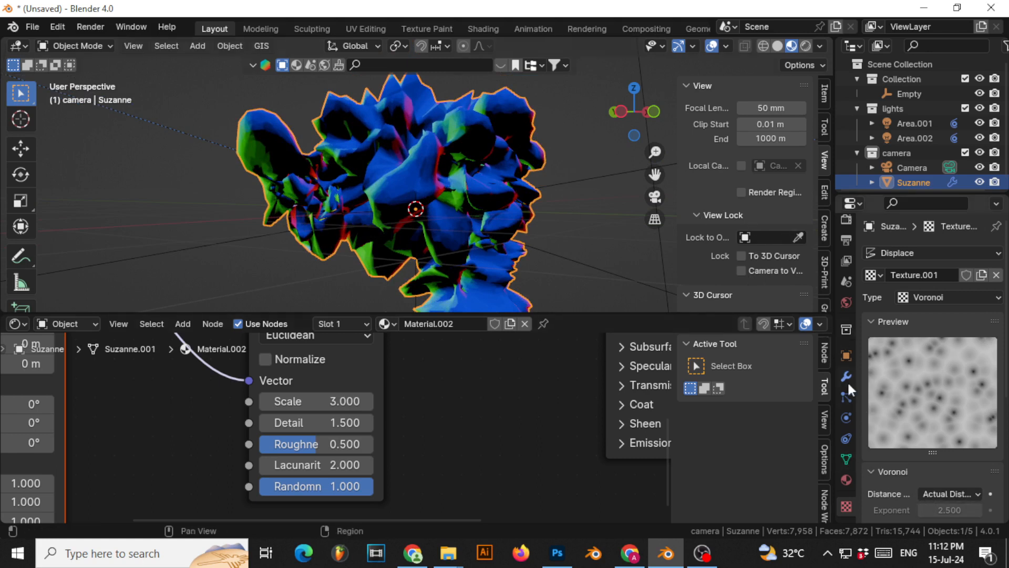
# Reduce the Displace modifier Strength to a subtle 0.050.
pyautogui.click(846, 378)
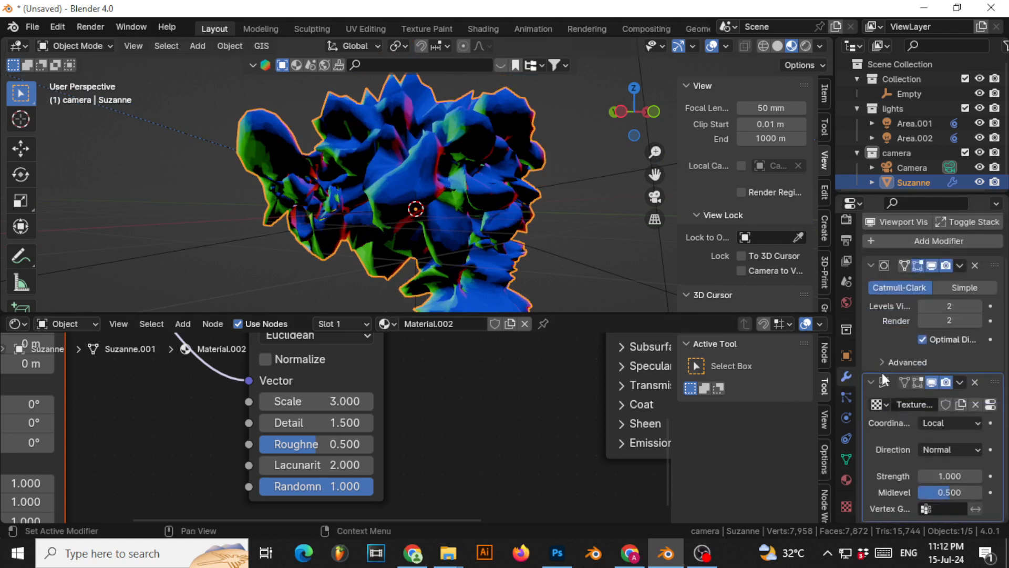
pyautogui.click(950, 475)
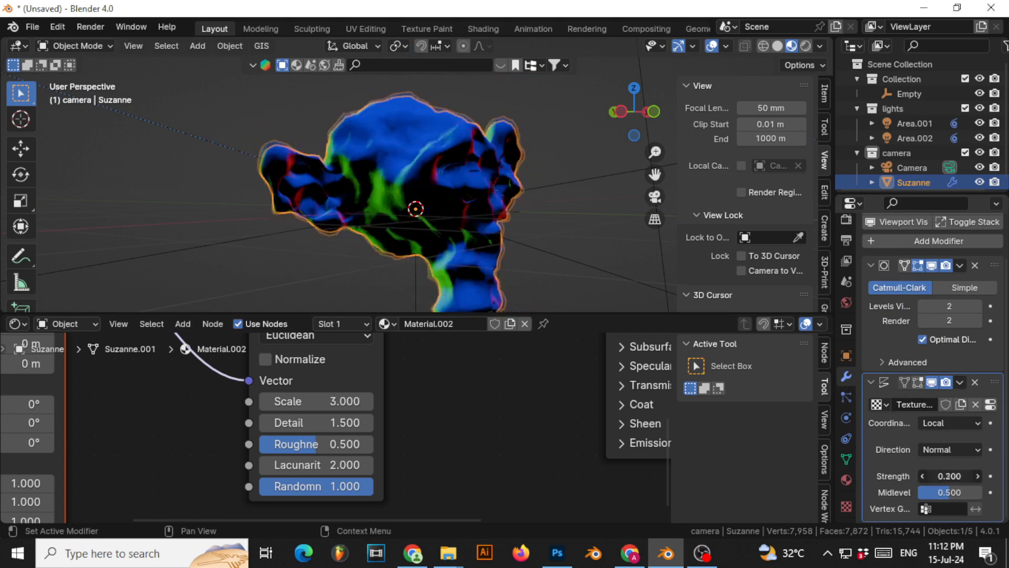
pyautogui.click(923, 477)
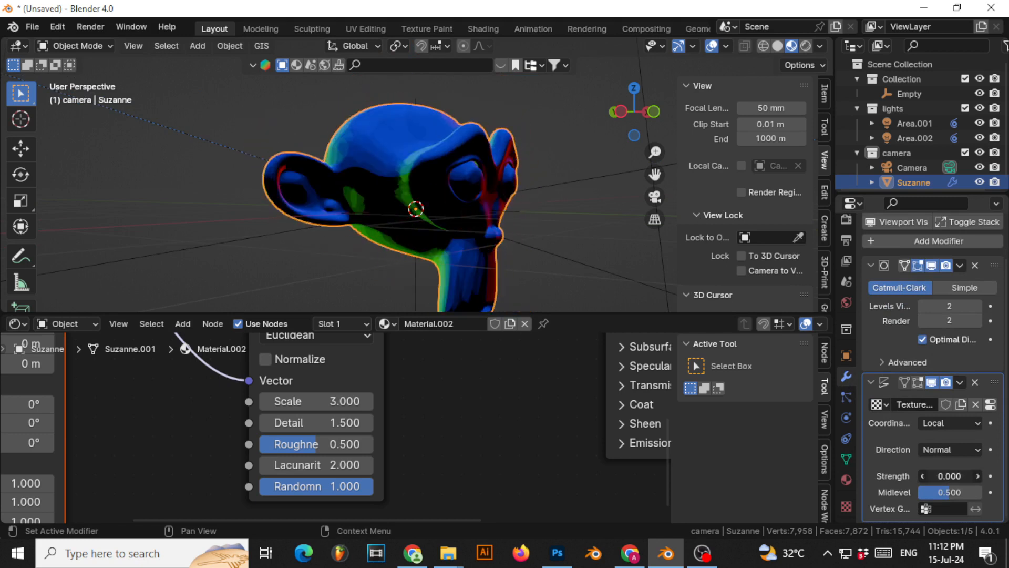
pyautogui.moveTo(950, 475); pyautogui.dragTo(952, 475)
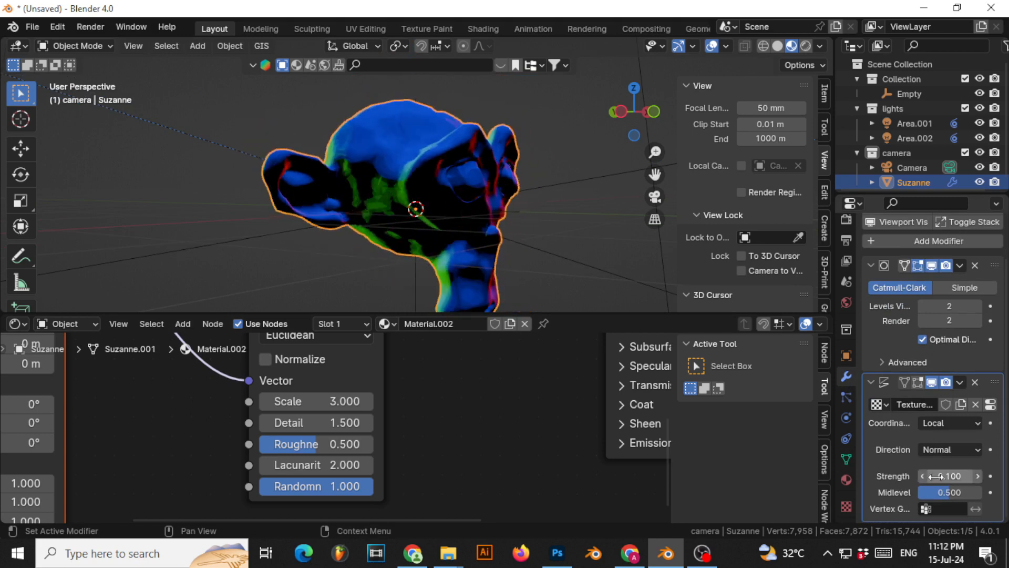
pyautogui.click(948, 476)
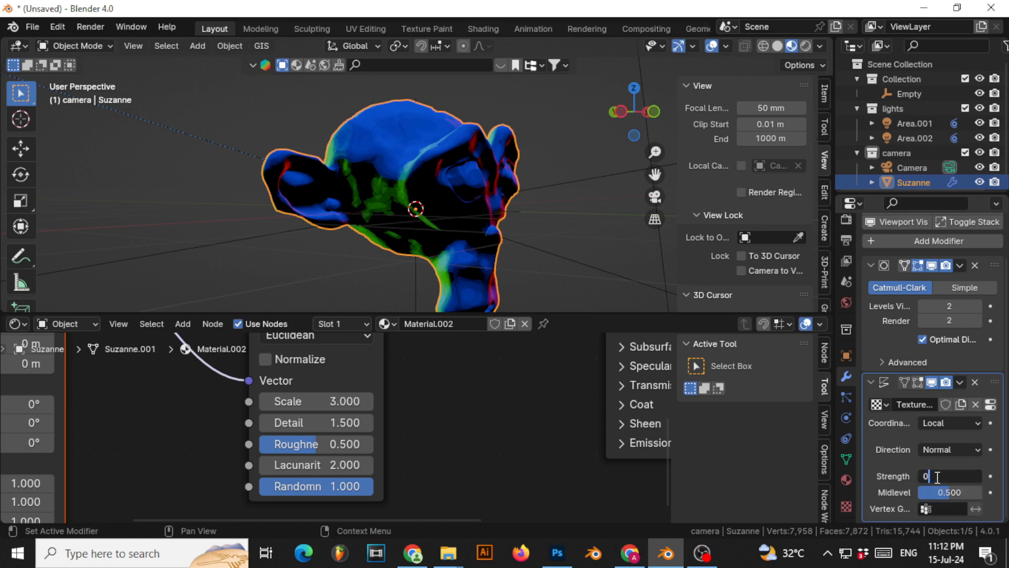
pyautogui.write('0.050')
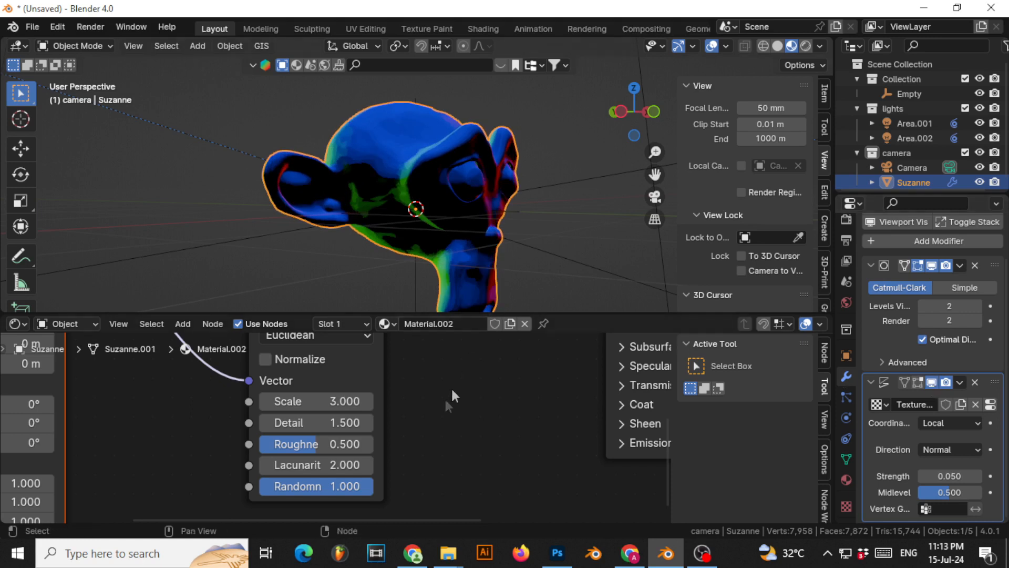
# Lower the Voronoi Texture node Scale to about 2.1.
pyautogui.click(264, 401)
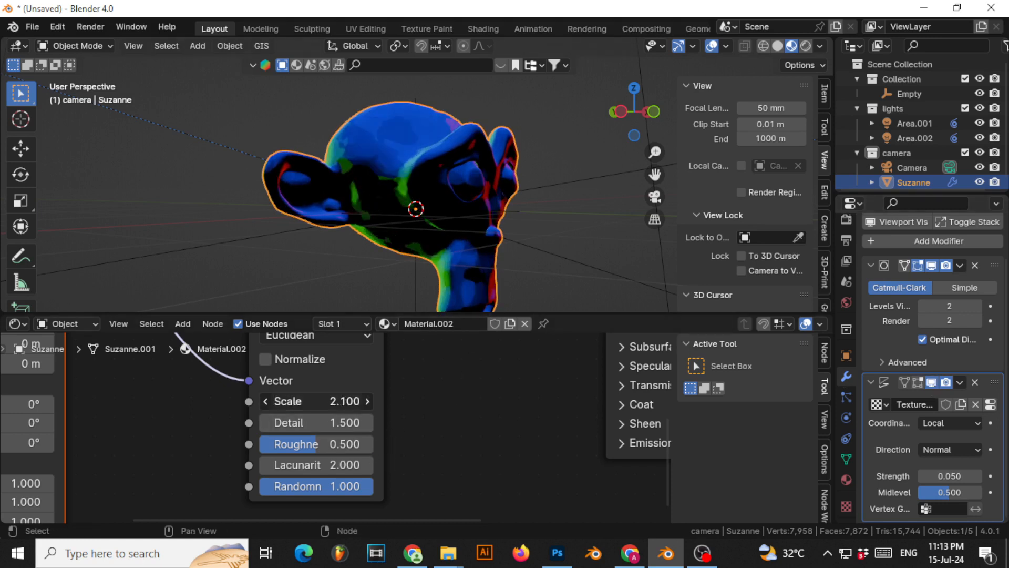
pyautogui.moveTo(315, 401); pyautogui.dragTo(348, 401)
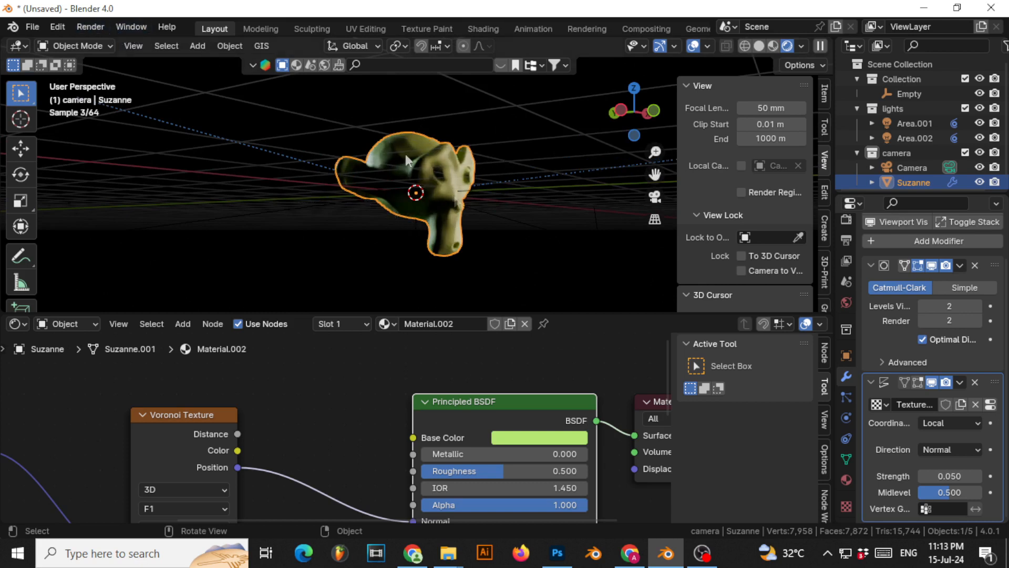
# Start a render of the Suzanne scene via Render > Render Image.
pyautogui.click(91, 27)
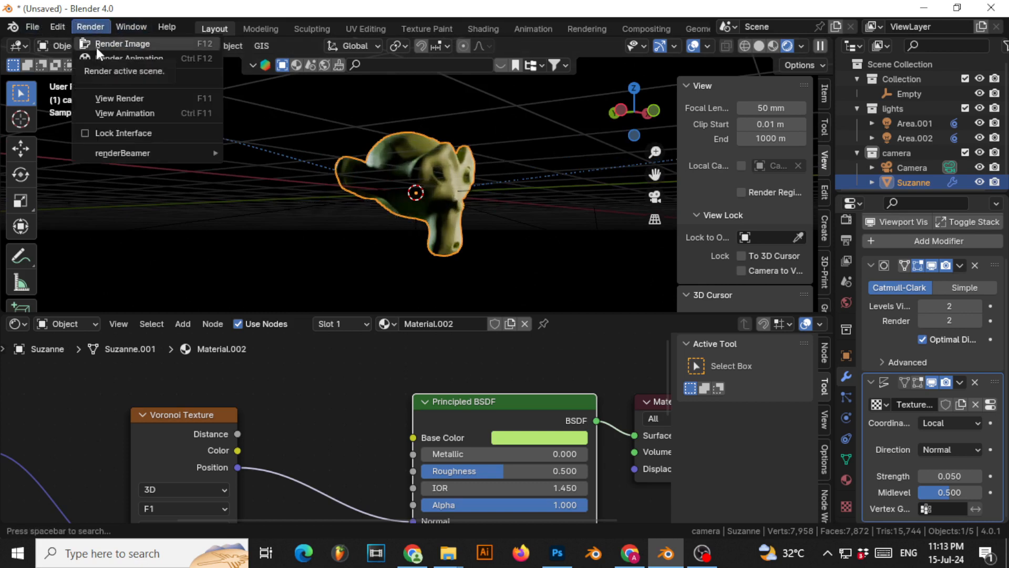
pyautogui.click(122, 44)
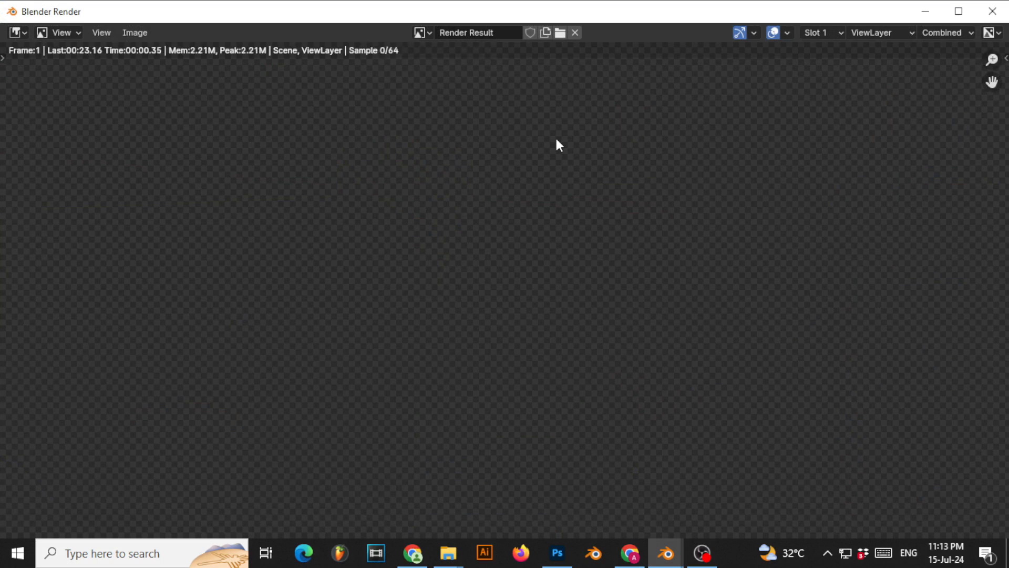